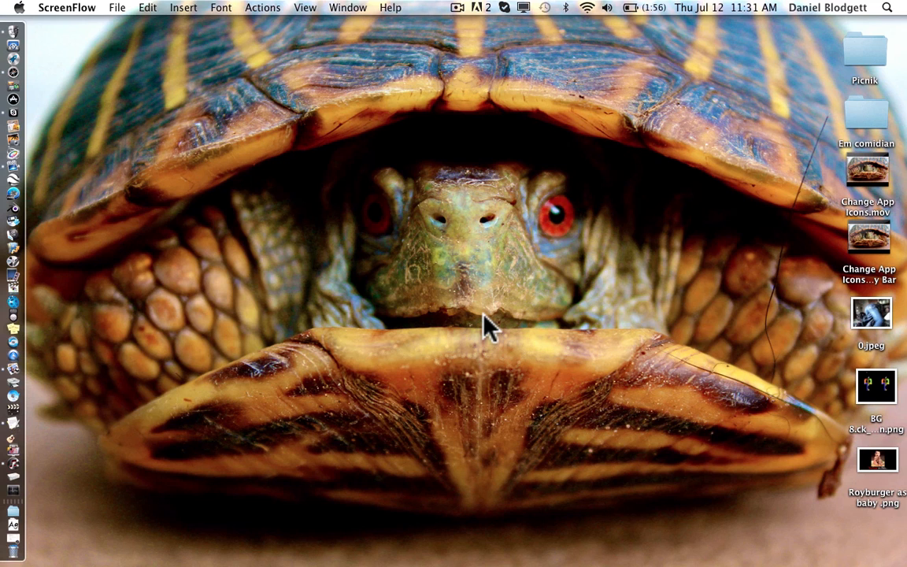
mouse_move(248, 417)
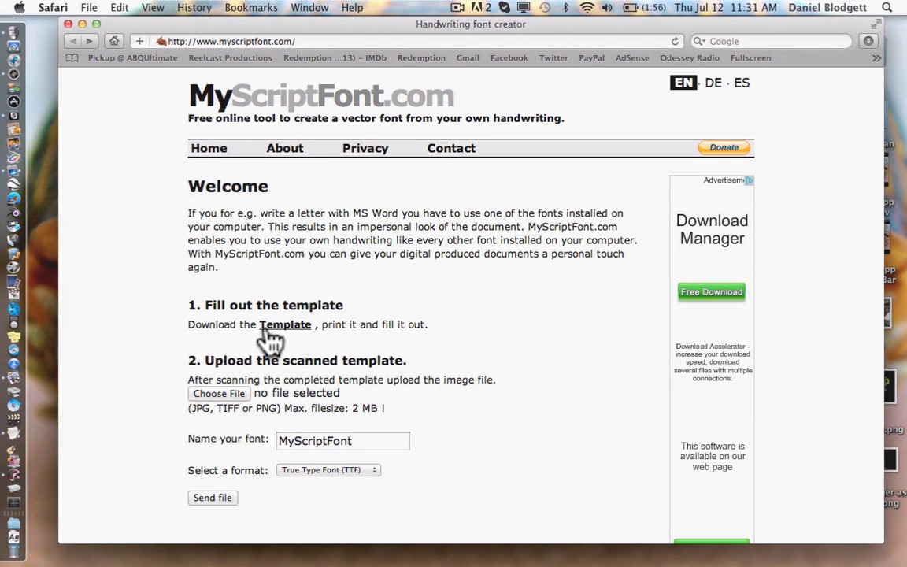
mouse_move(289, 339)
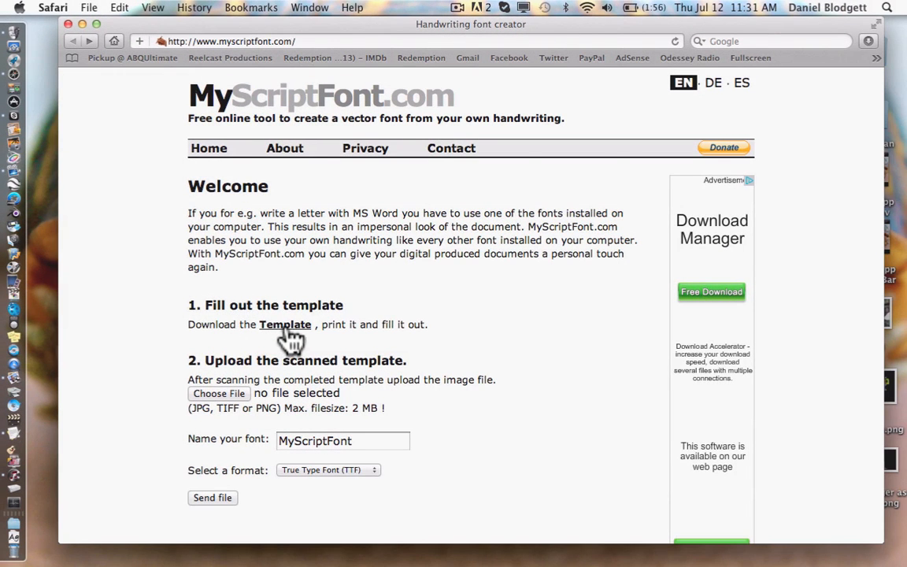
Step: Download the blank MyScriptFont handwriting template PDF
click(286, 324)
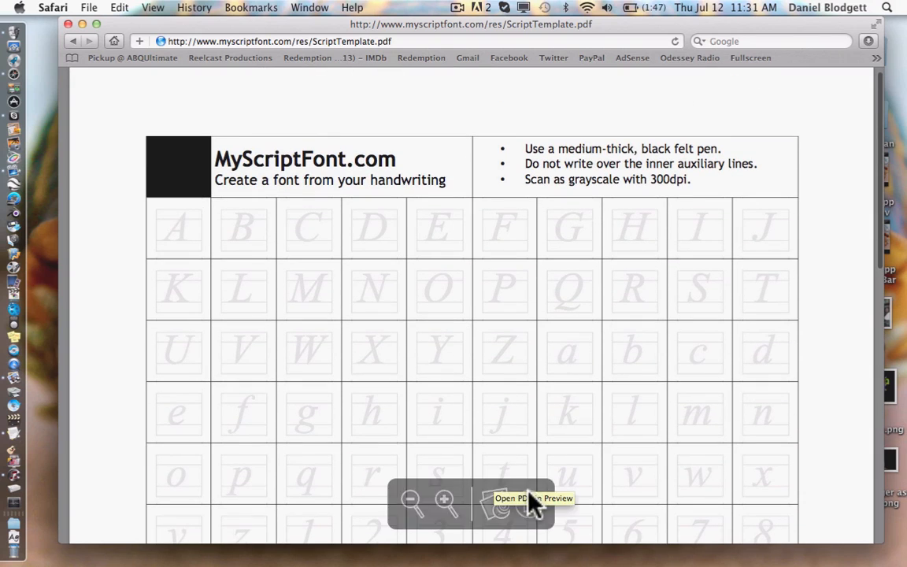
mouse_move(91, 166)
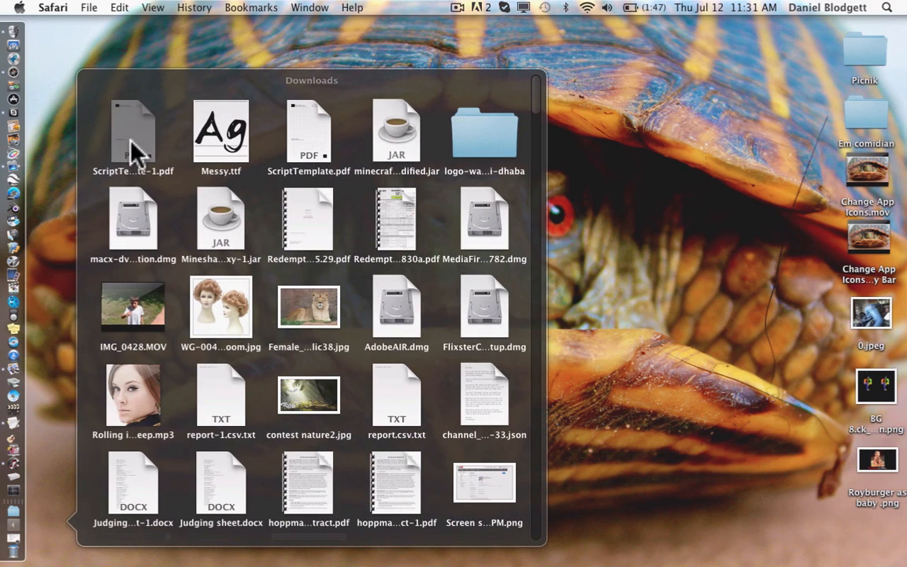
Step: Open ScriptTemplate-1.pdf and print one copy on the HP Photosmart C4400 series
double_click(133, 130)
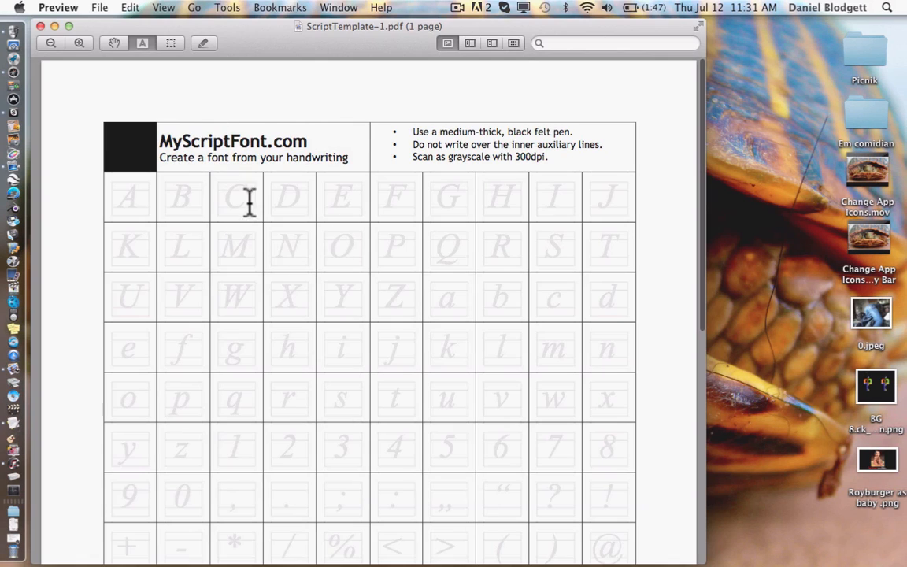
mouse_move(252, 94)
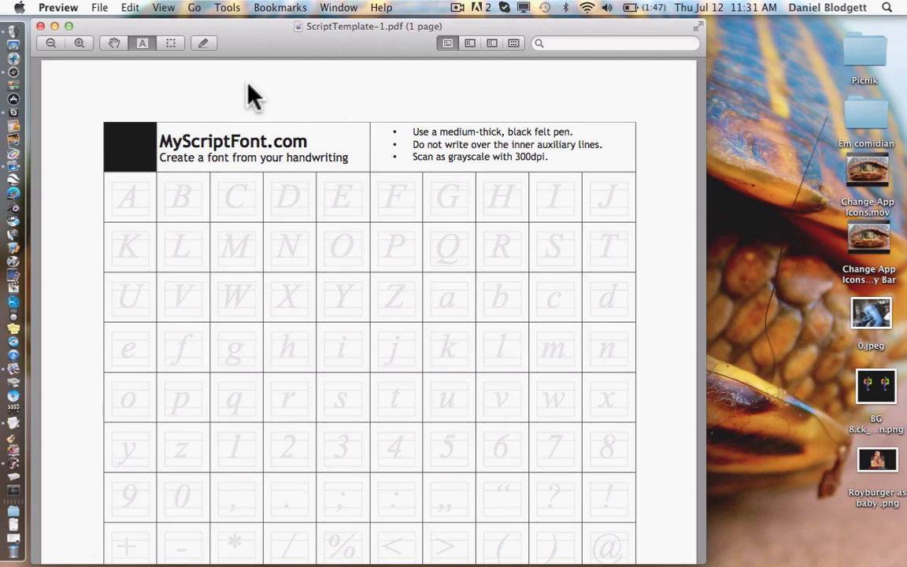
click(99, 7)
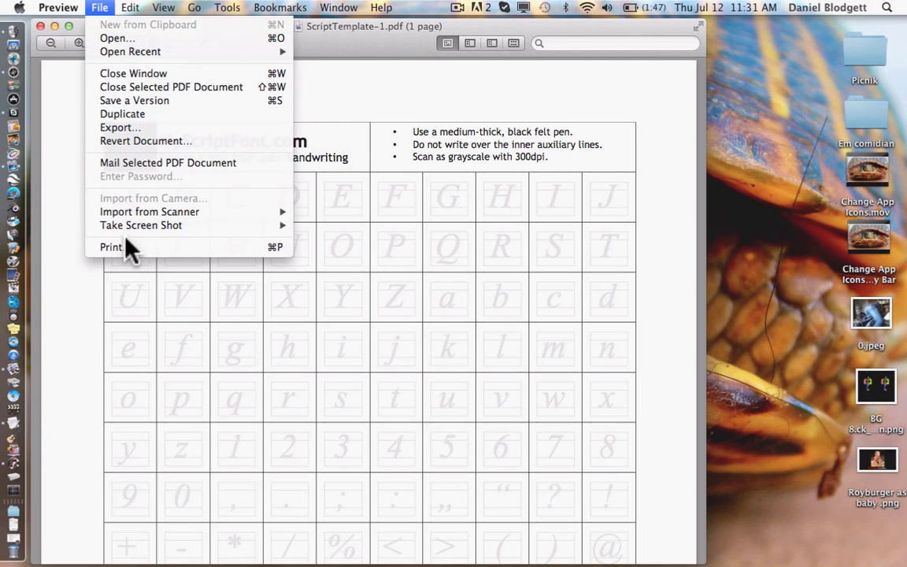
click(111, 247)
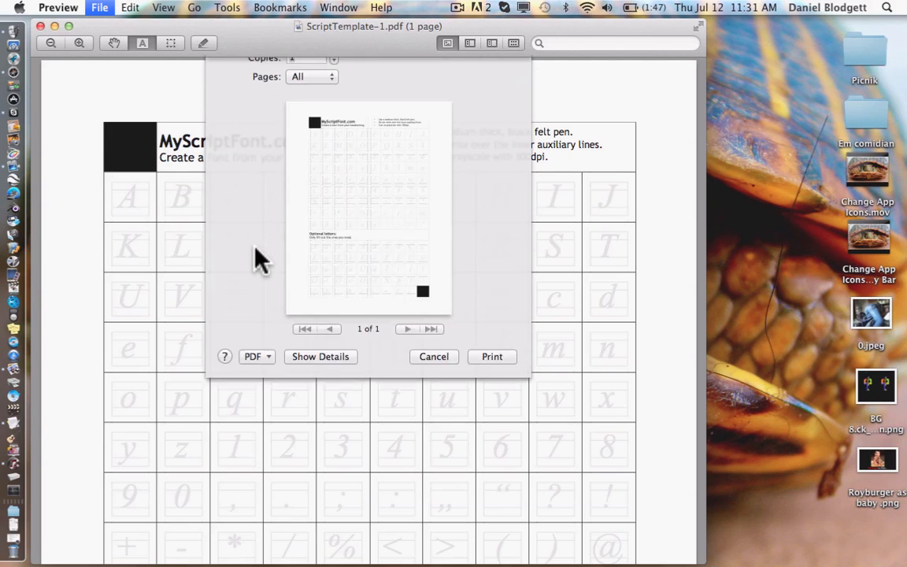
click(320, 356)
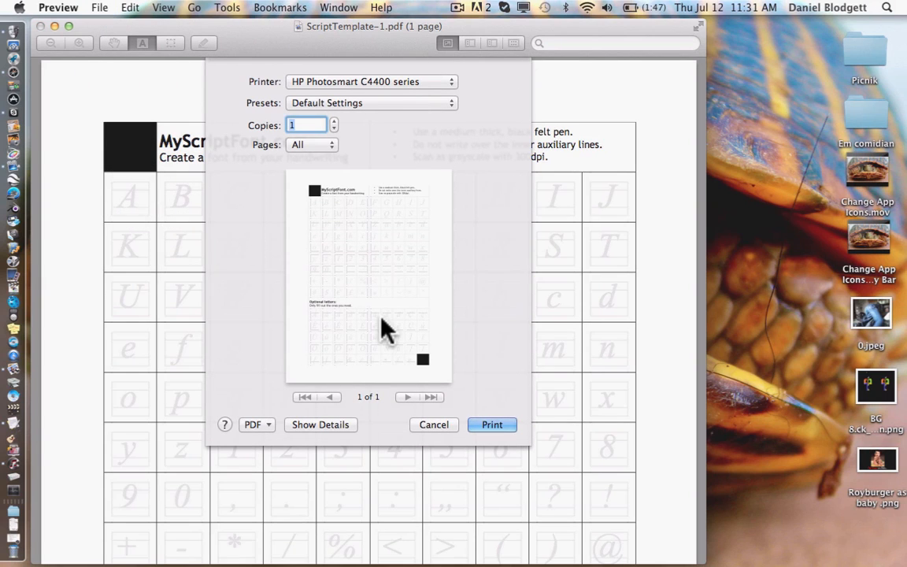
click(433, 425)
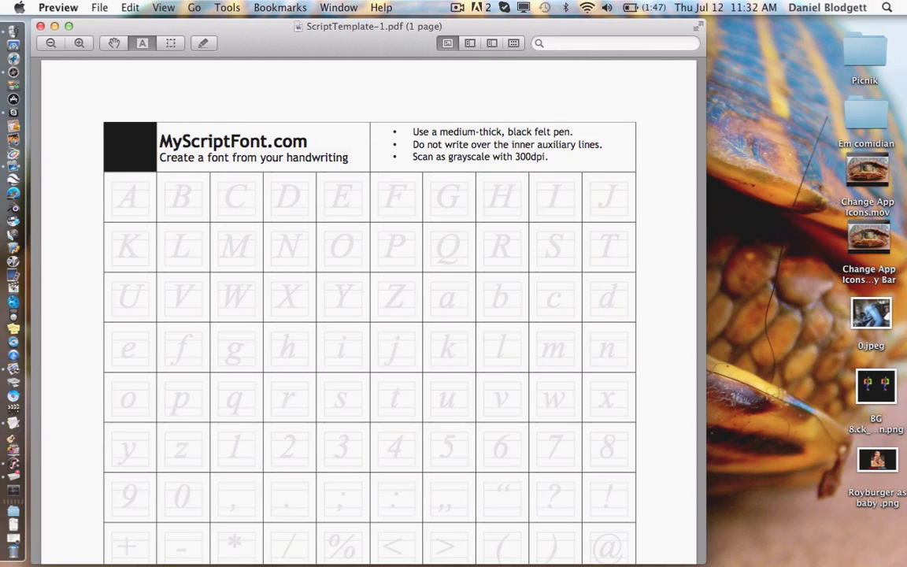
mouse_move(322, 236)
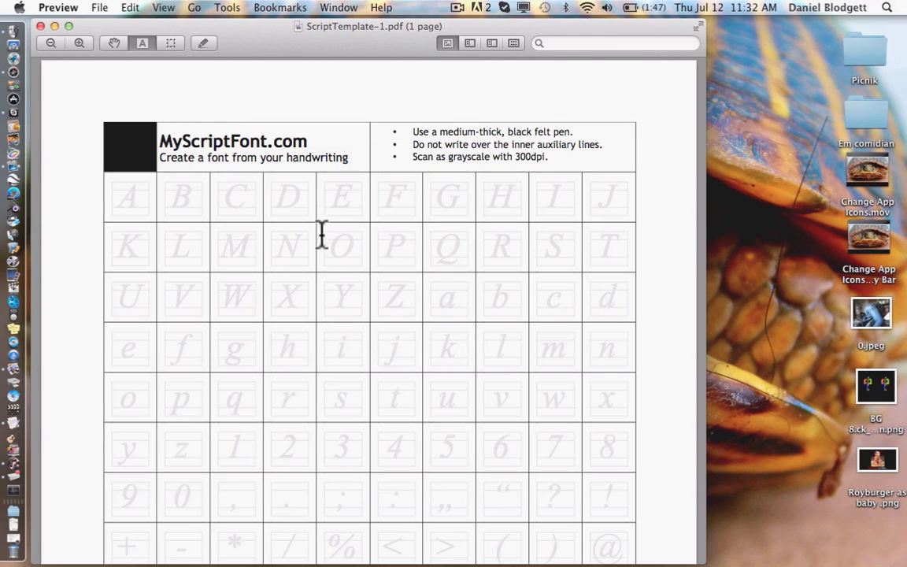
mouse_move(218, 112)
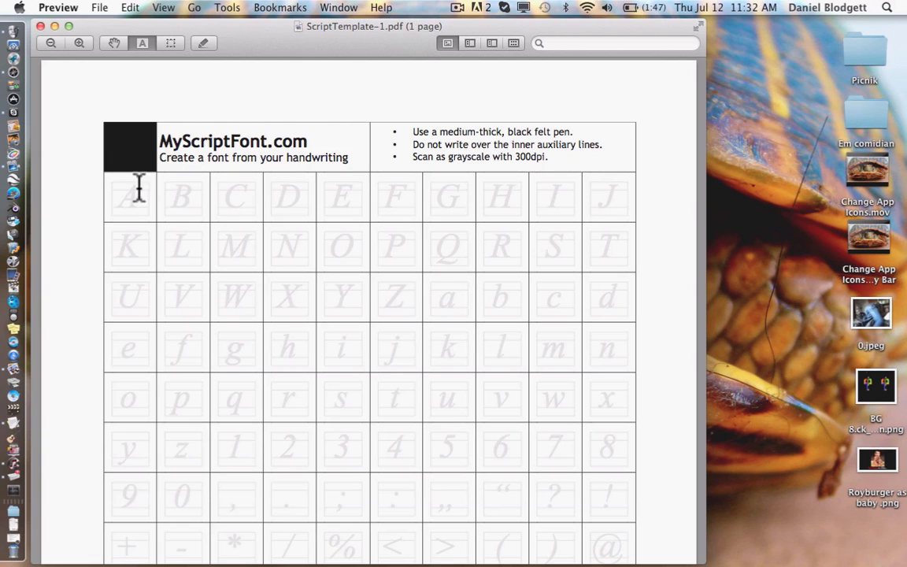
scroll(down, 3)
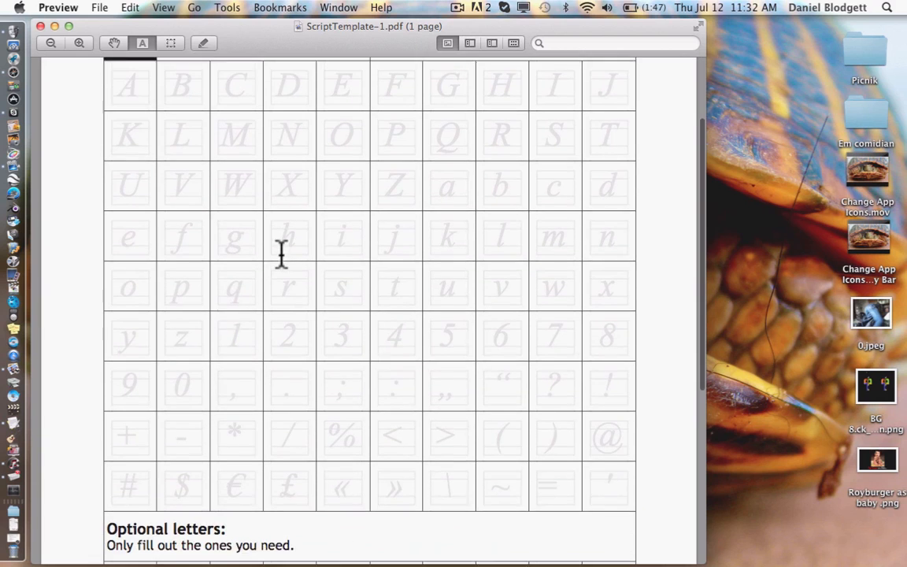
scroll(down, 3)
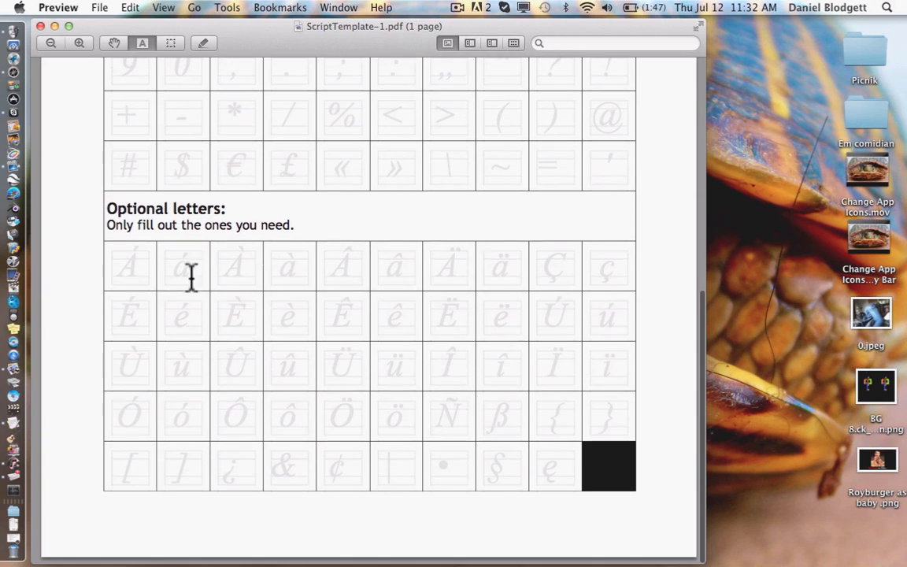
mouse_move(113, 265)
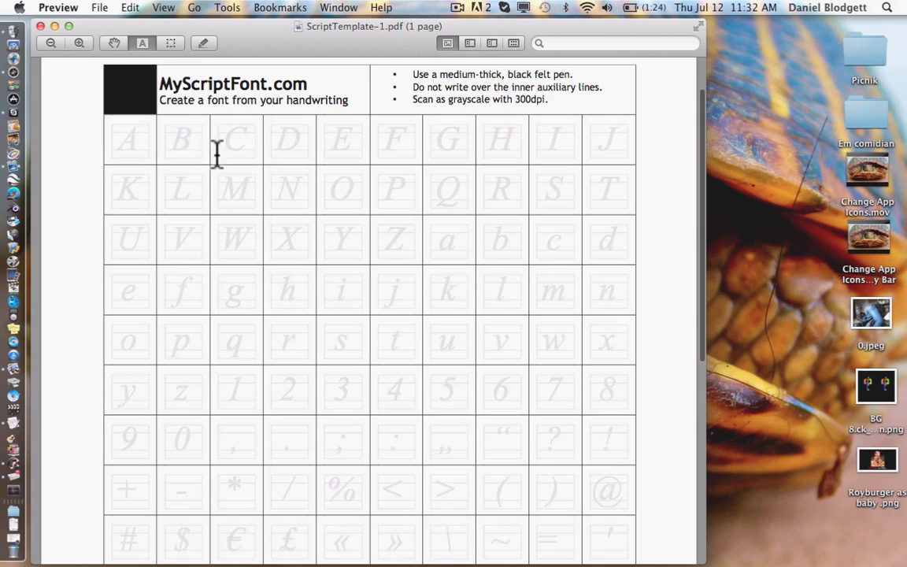
mouse_move(254, 170)
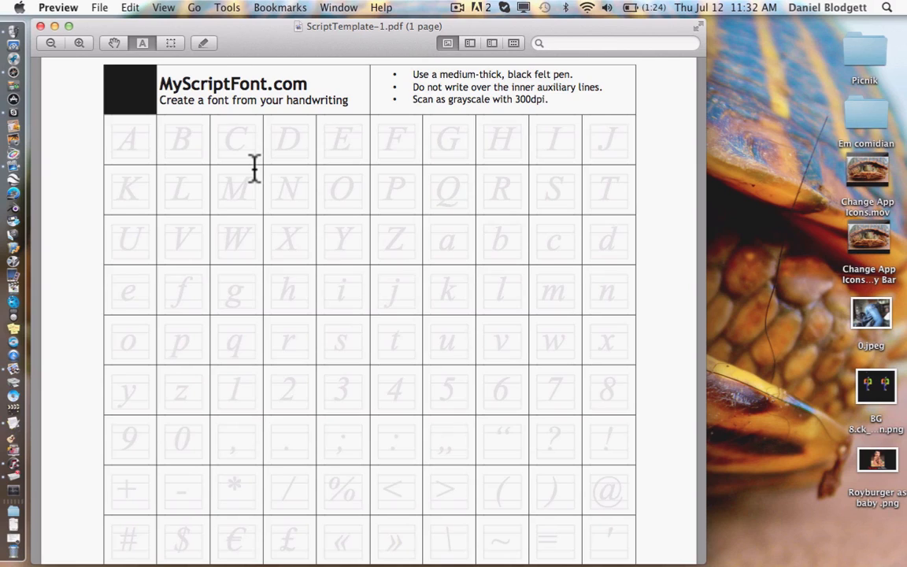
mouse_move(142, 126)
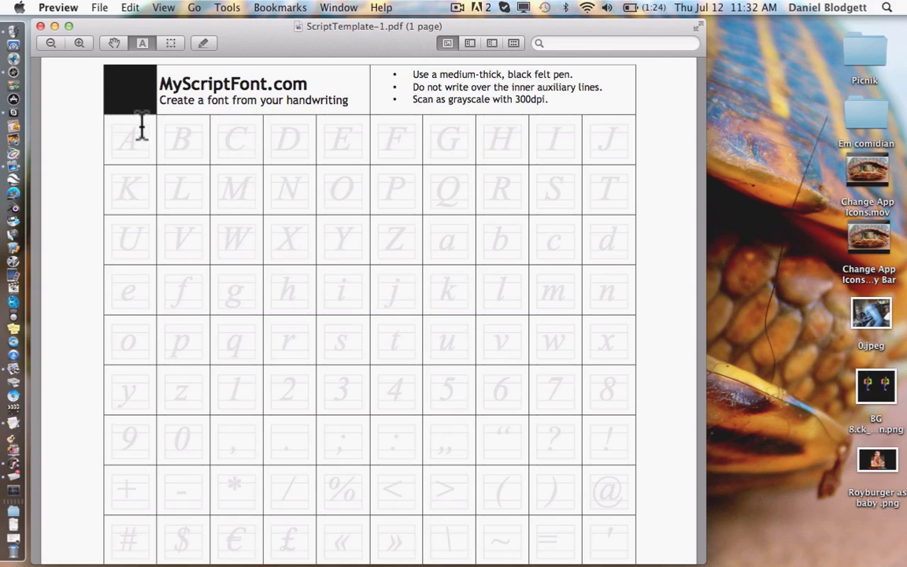
mouse_move(123, 158)
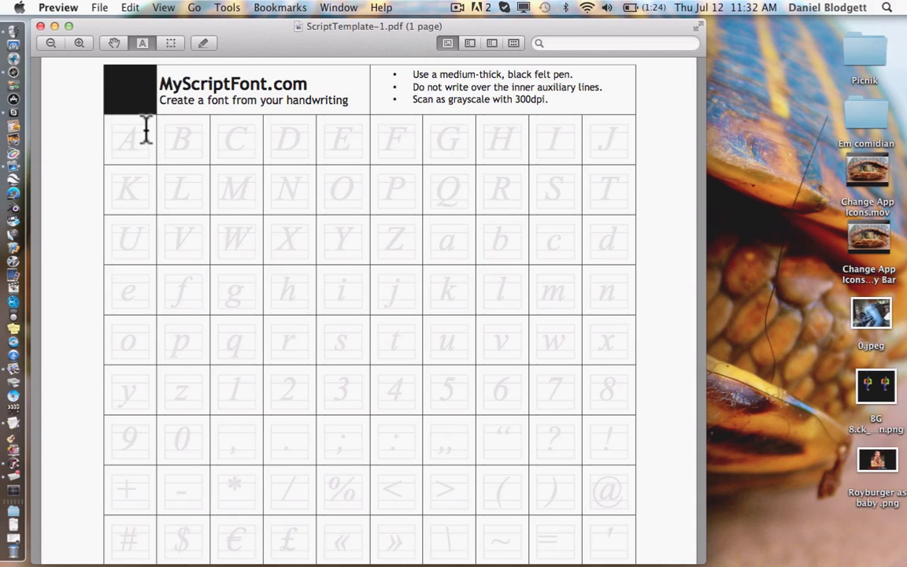
mouse_move(450, 145)
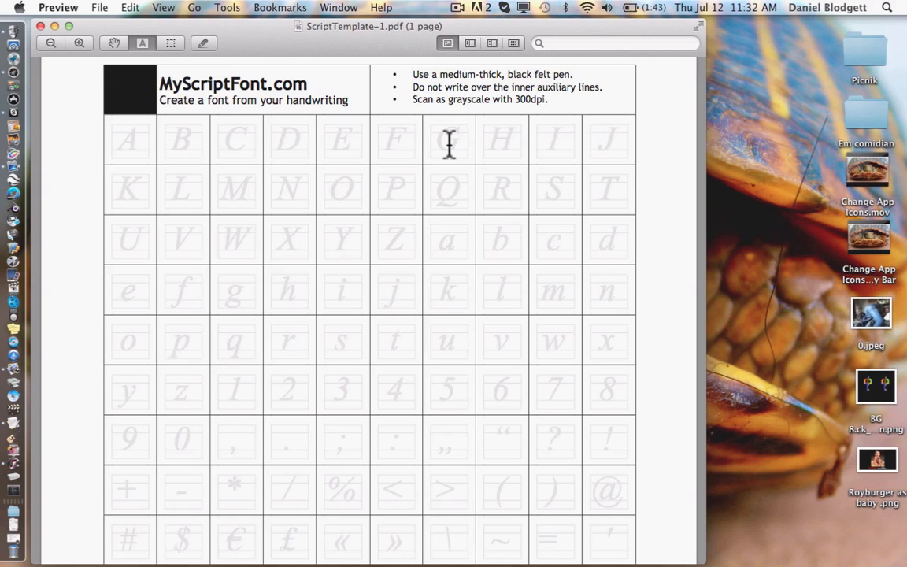
Step: Close the template and start a preview scan in the HP scanner window
click(40, 26)
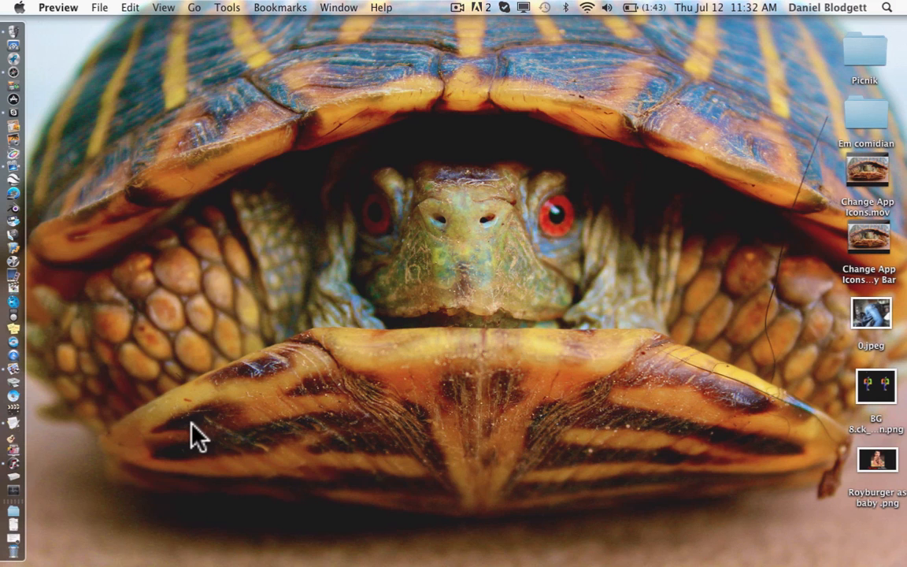
mouse_move(52, 508)
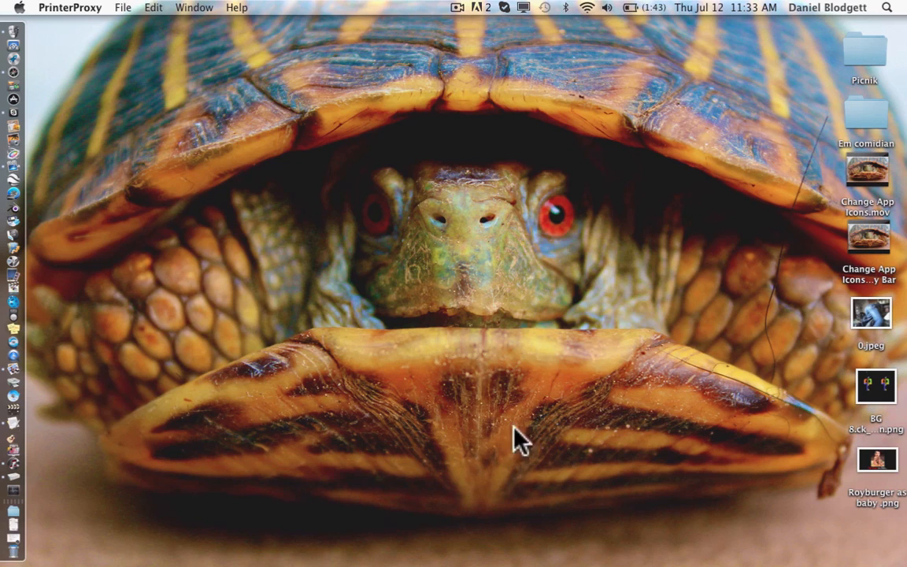
click(605, 66)
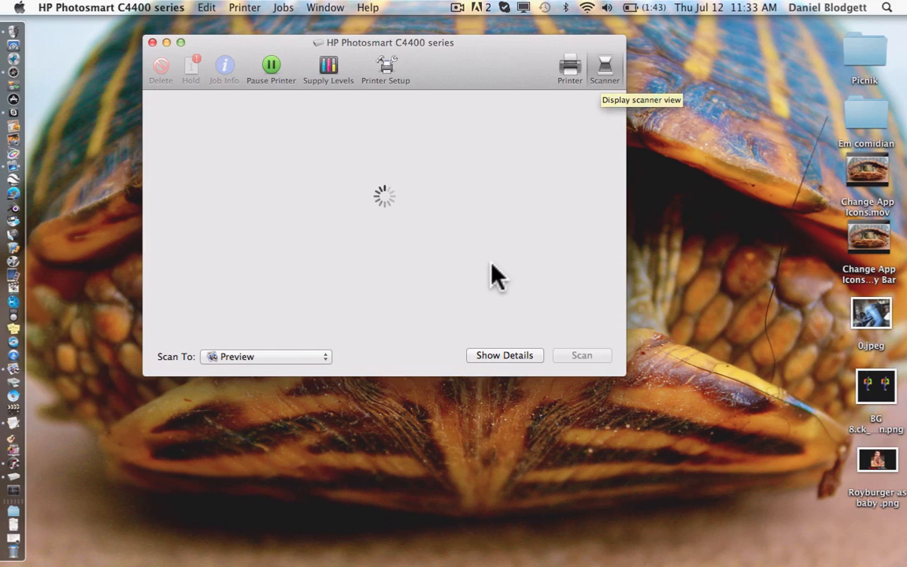
click(581, 354)
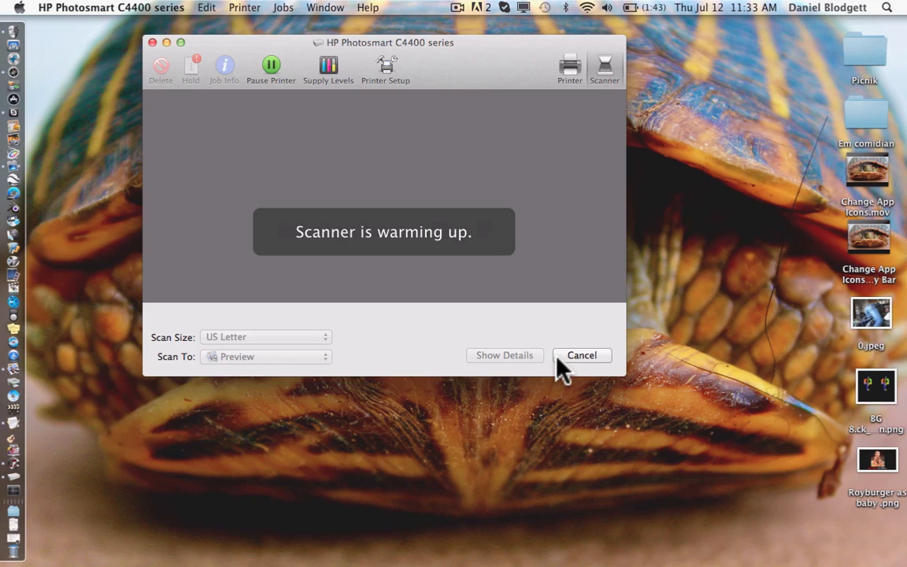
mouse_move(283, 382)
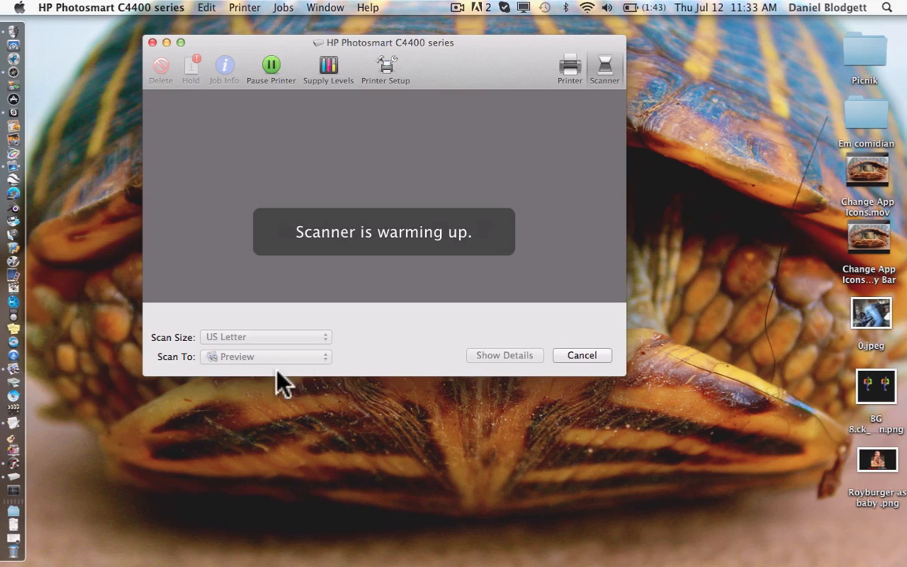
mouse_move(220, 363)
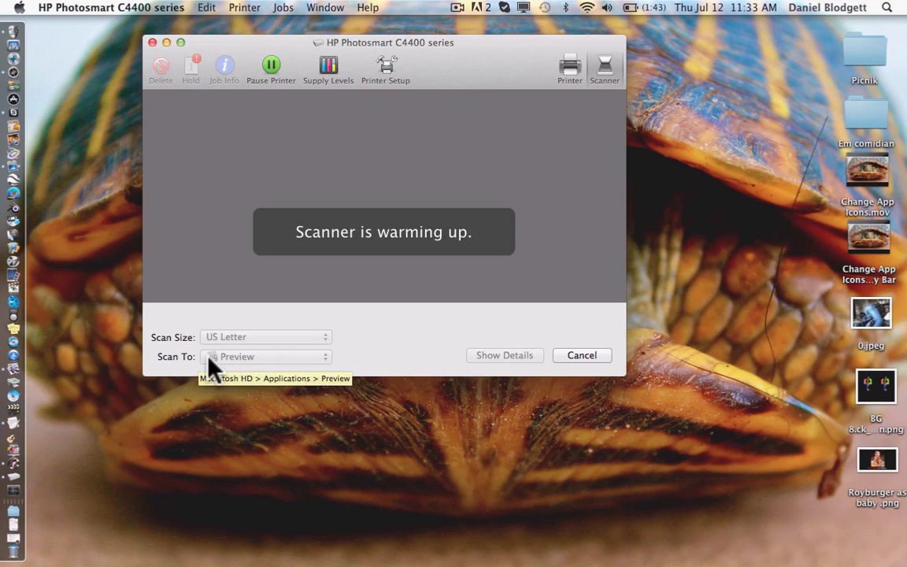
mouse_move(252, 366)
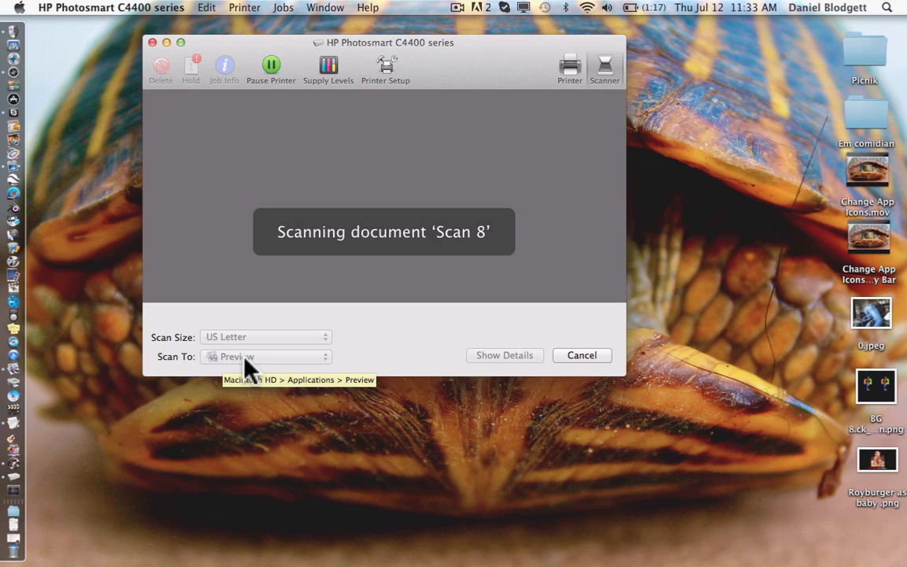
mouse_move(251, 370)
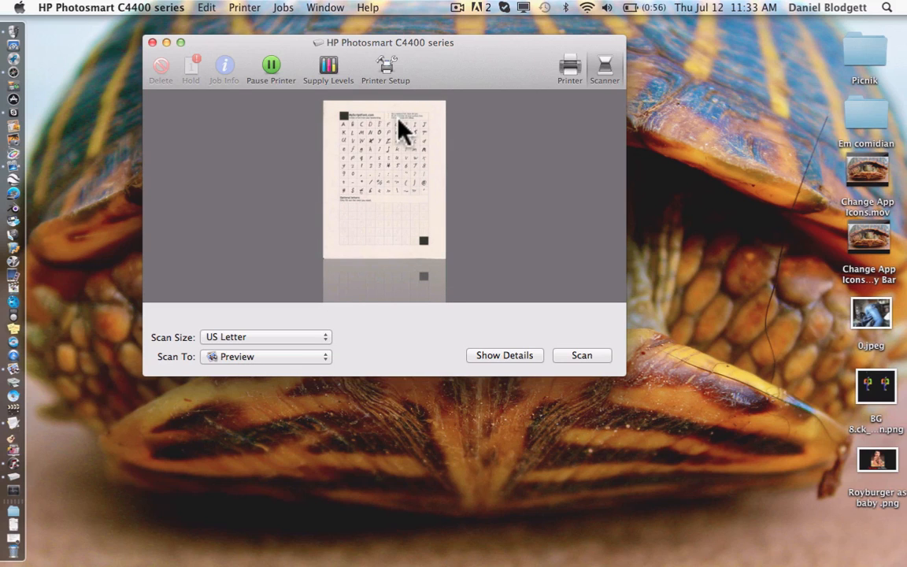
mouse_move(416, 185)
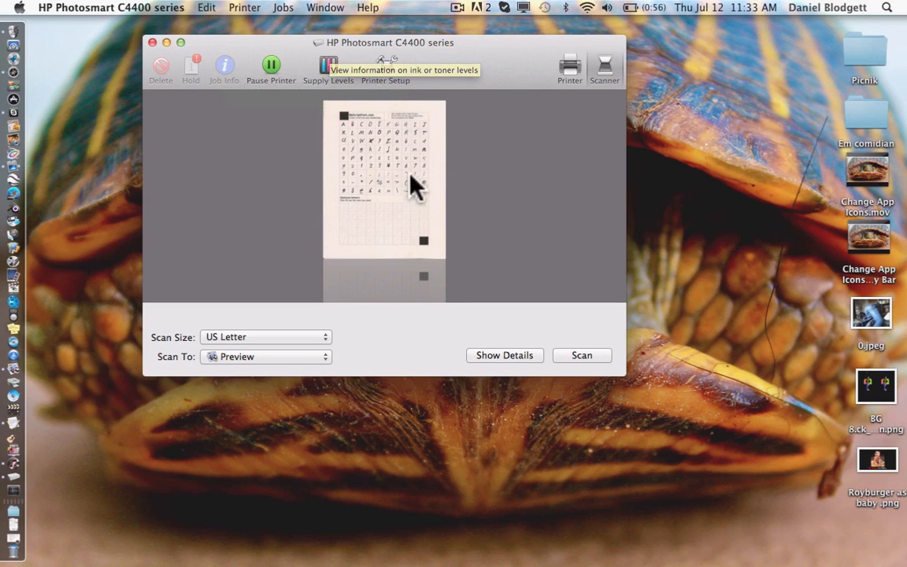
mouse_move(203, 398)
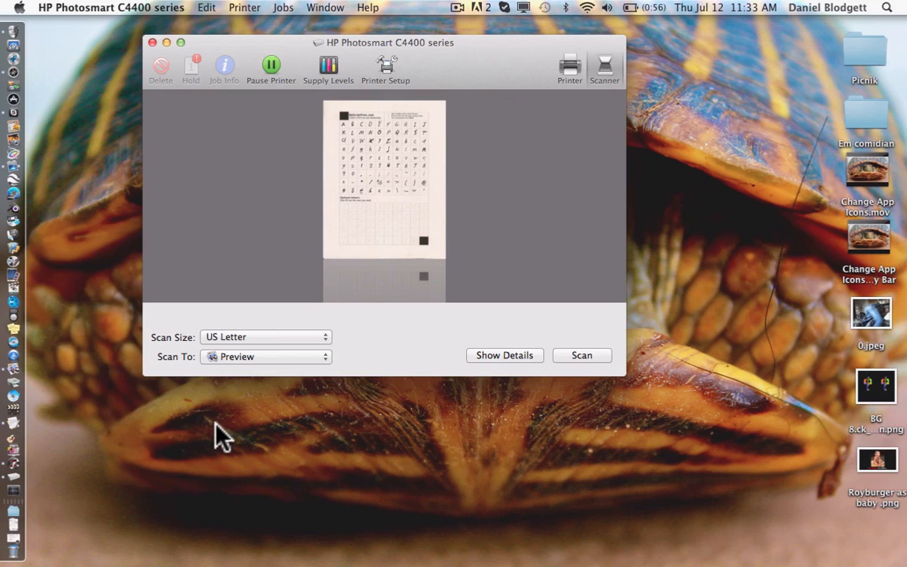
mouse_move(325, 244)
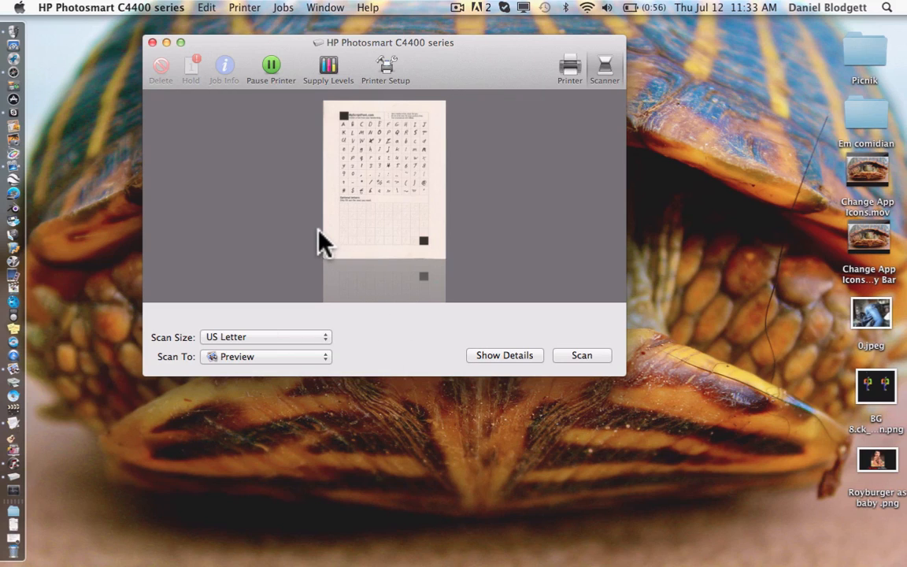
mouse_move(274, 299)
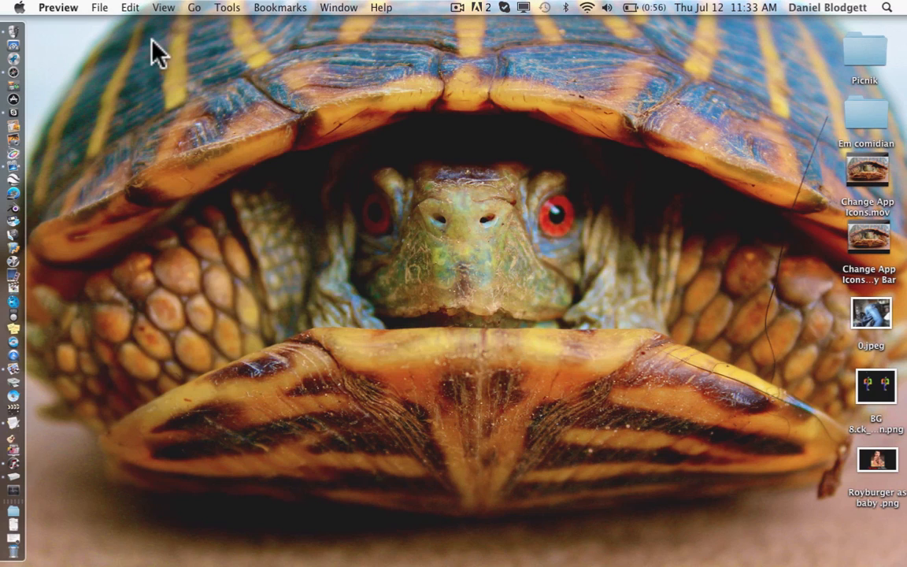
mouse_move(130, 126)
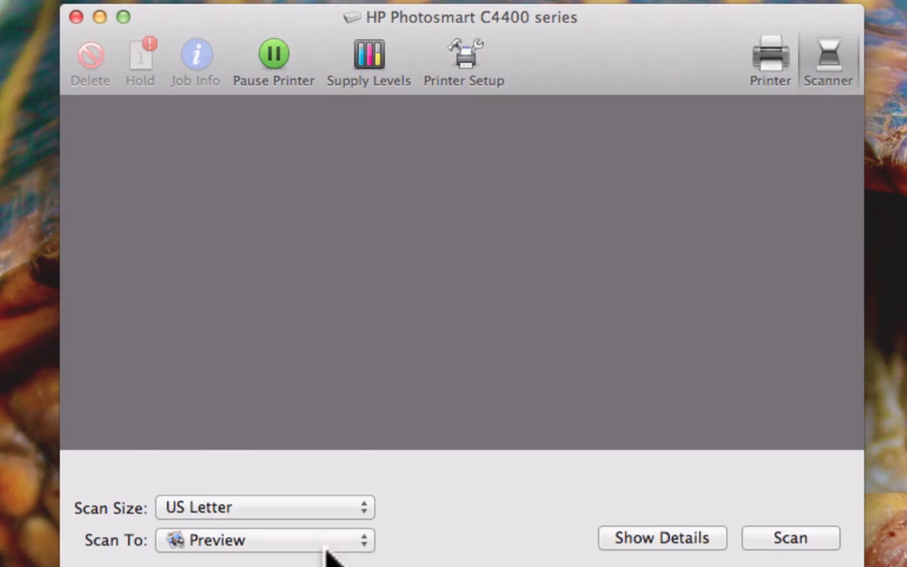
Step: Scan the filled-in template to the Desktop as Scan.jpeg, then close the scanner
click(264, 539)
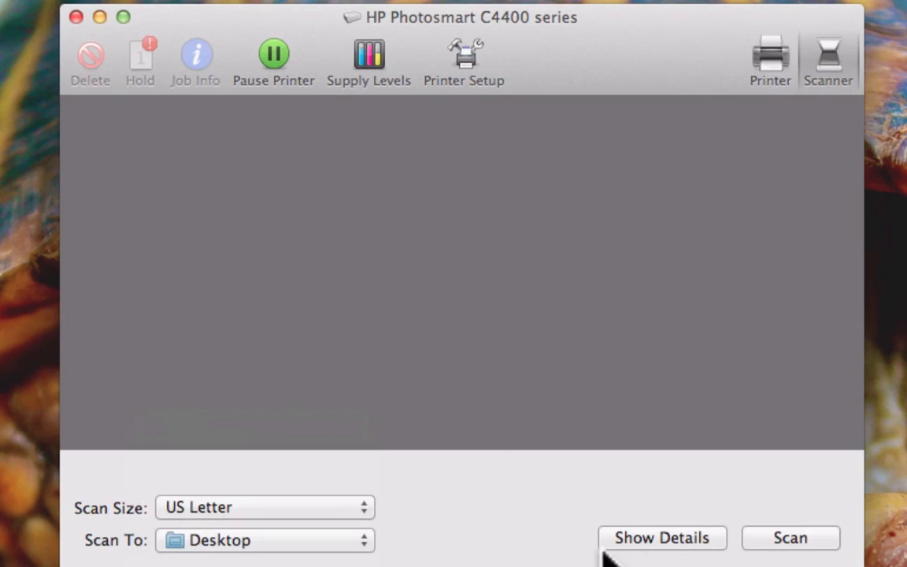
click(790, 538)
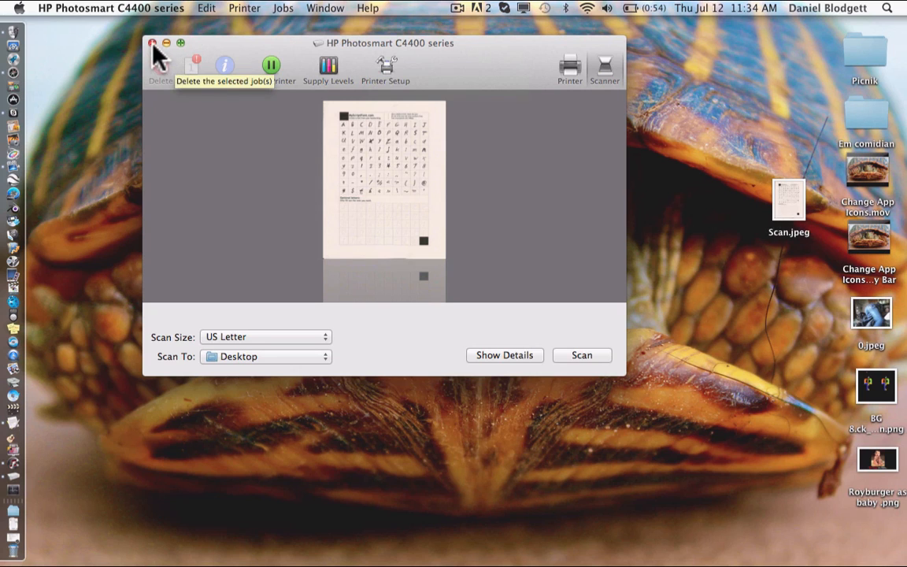
click(152, 43)
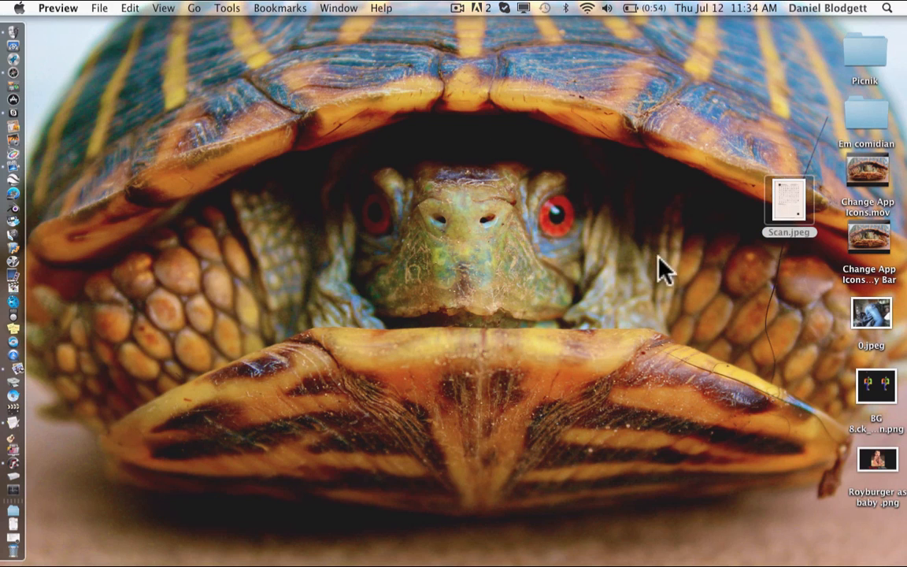
mouse_move(673, 339)
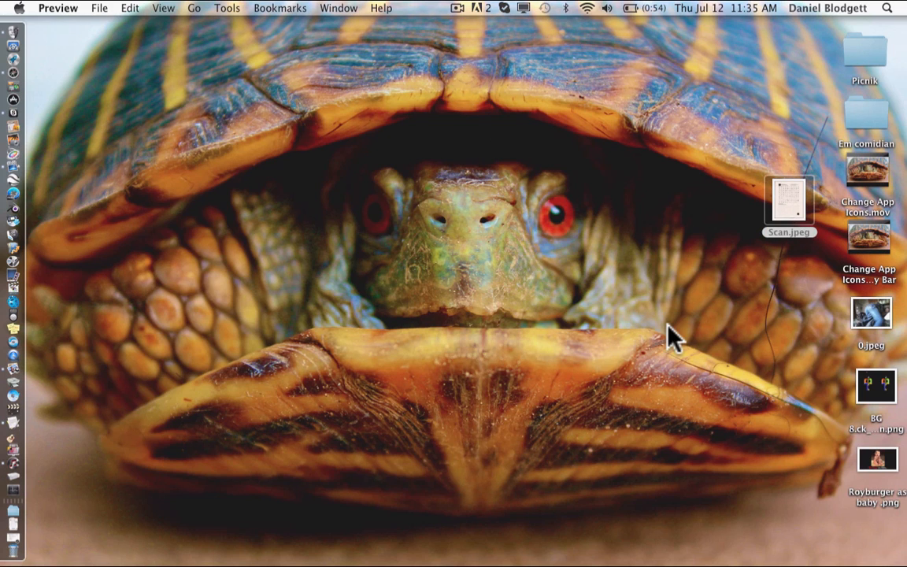
Step: Open Scan.jpeg from the desktop in Preview
double_click(788, 199)
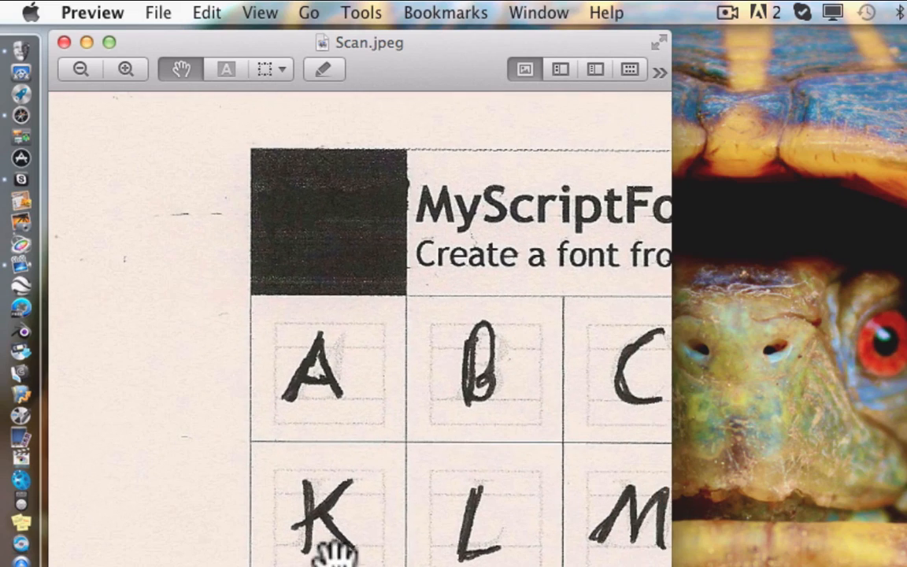
mouse_move(282, 409)
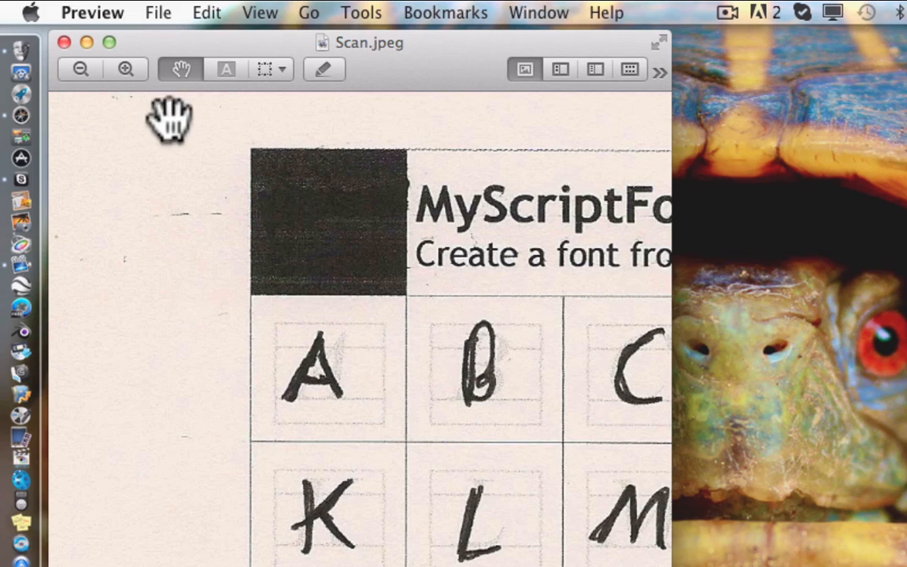
Step: Zoom out twice to show the whole handwritten grid and bring up the Tools menu
click(78, 69)
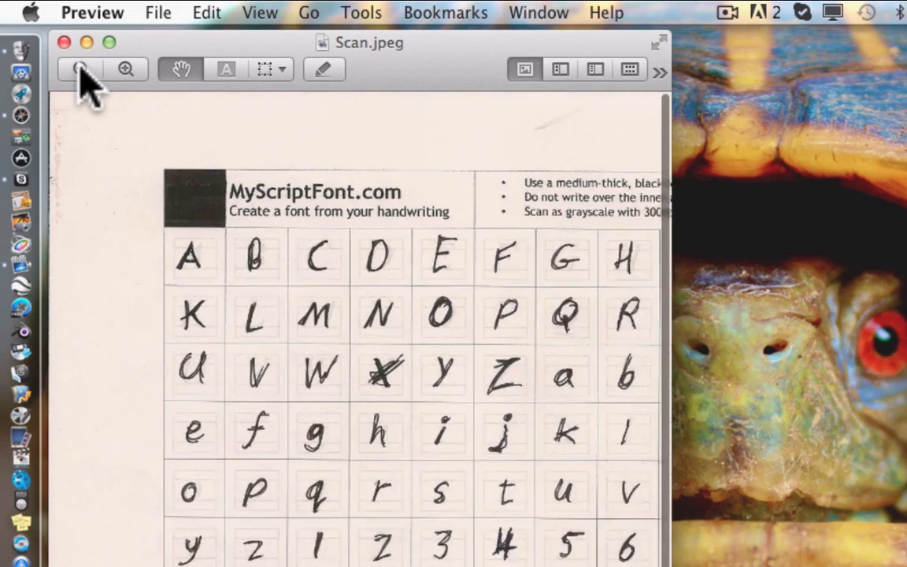
click(64, 43)
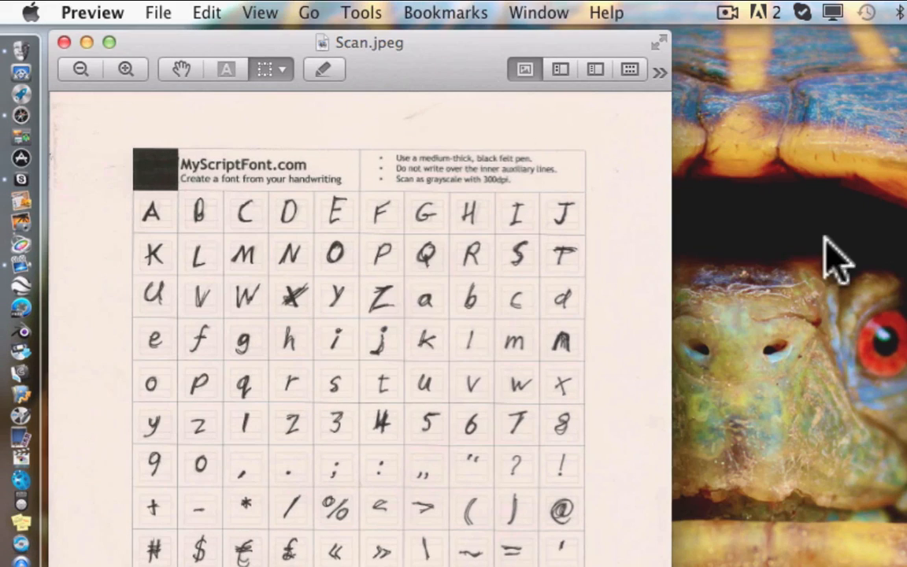
click(360, 12)
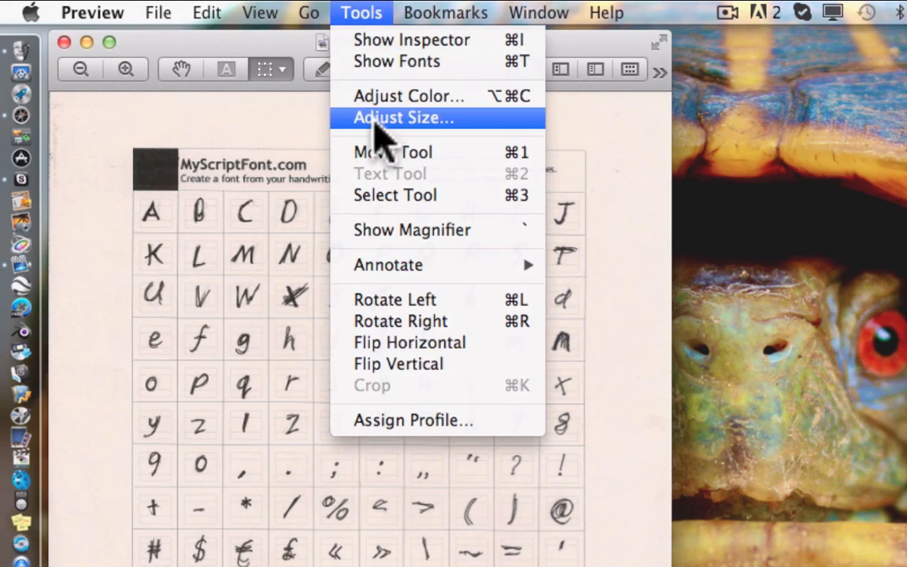
Step: Resize Scan.jpeg to 1950 × 2525 pixels with proportional scaling
click(403, 117)
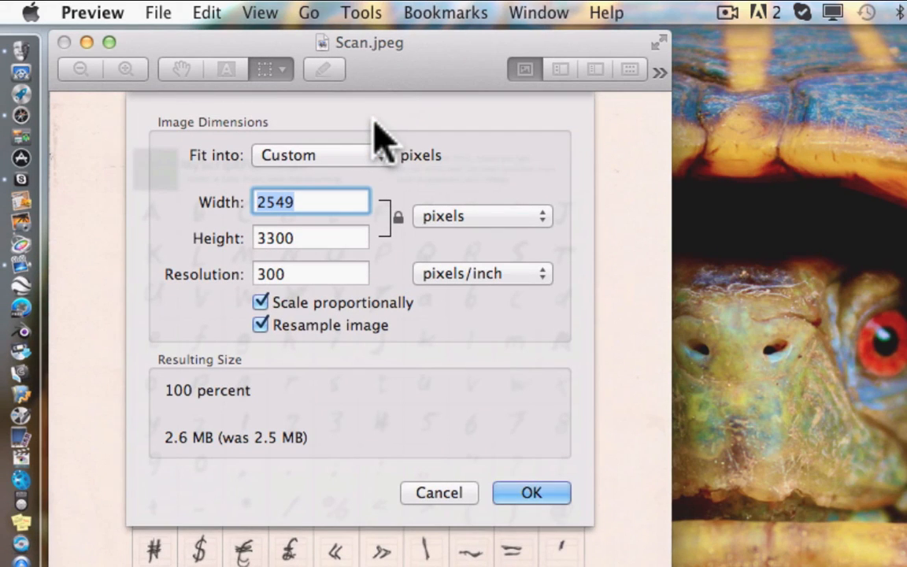
mouse_move(195, 473)
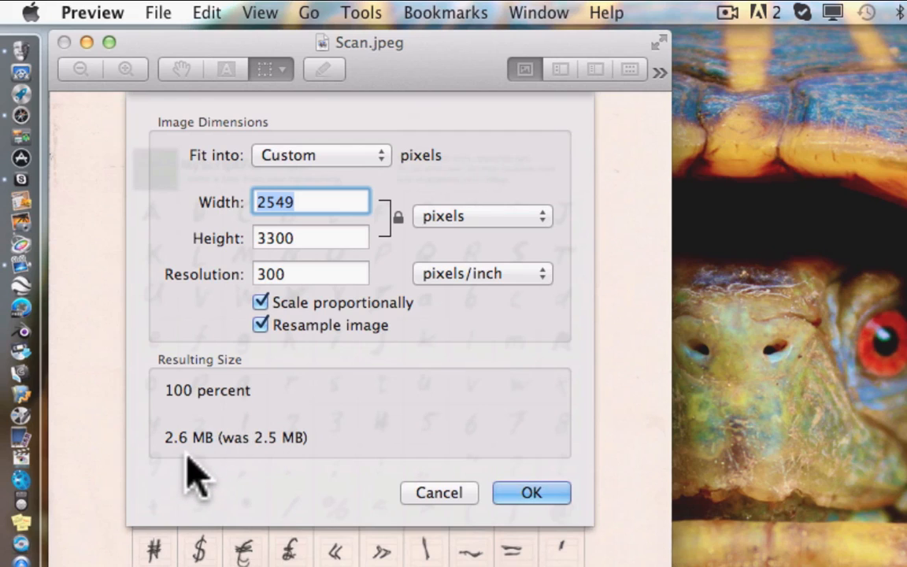
mouse_move(307, 295)
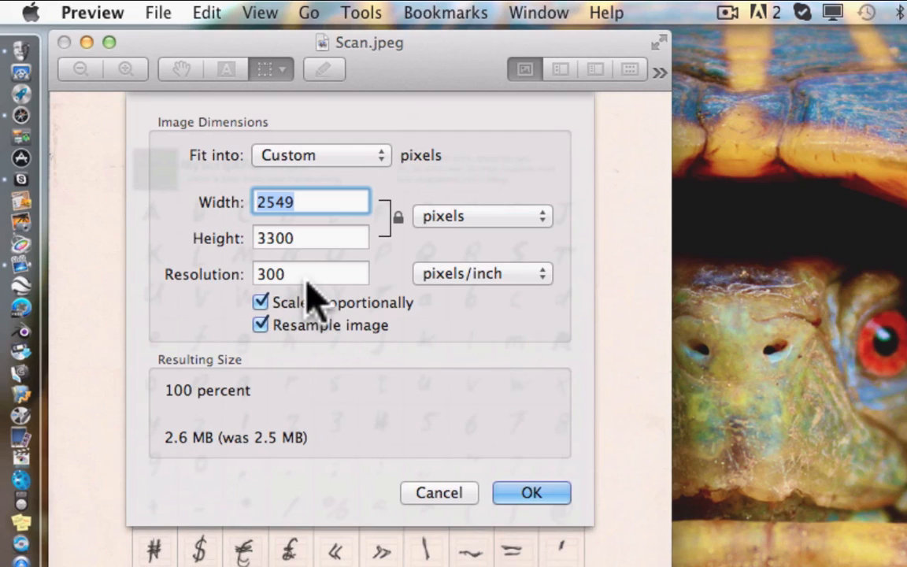
mouse_move(371, 274)
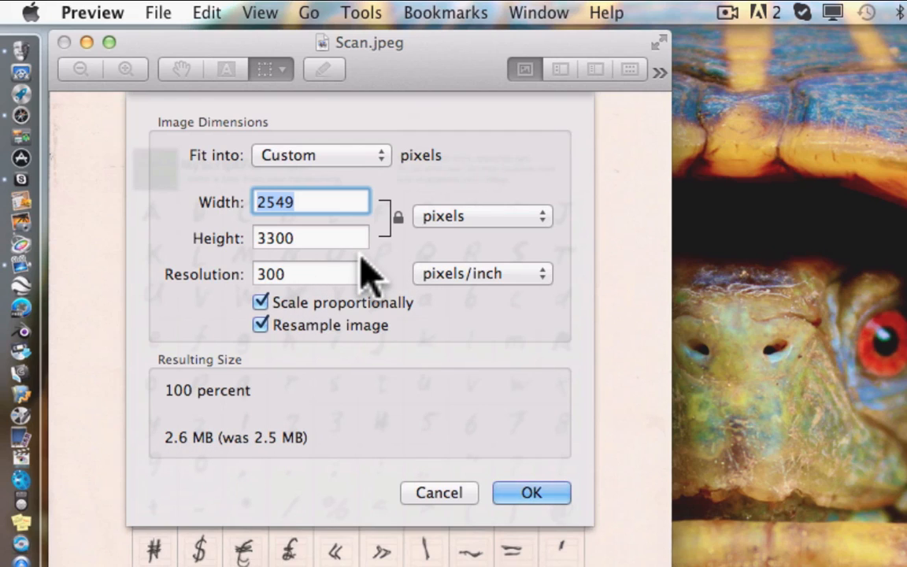
mouse_move(398, 219)
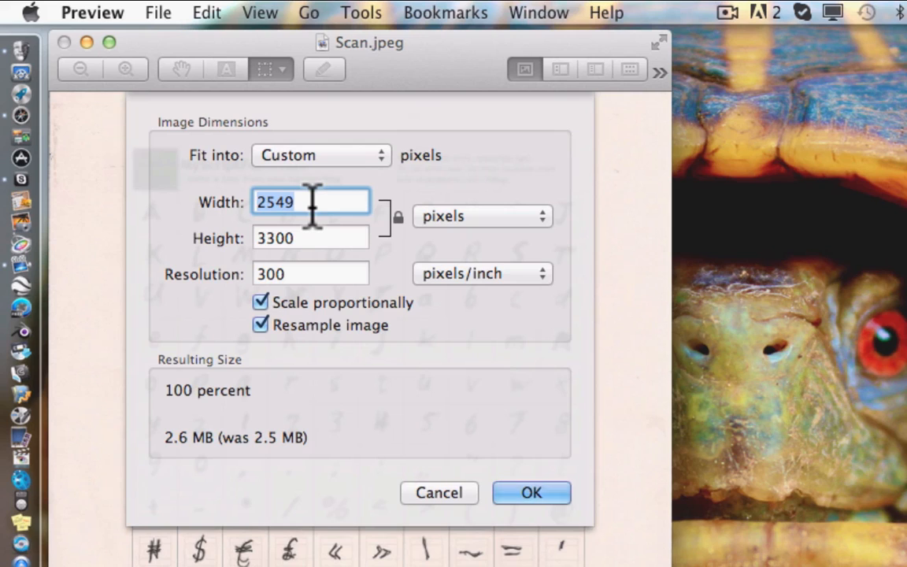
text(190)
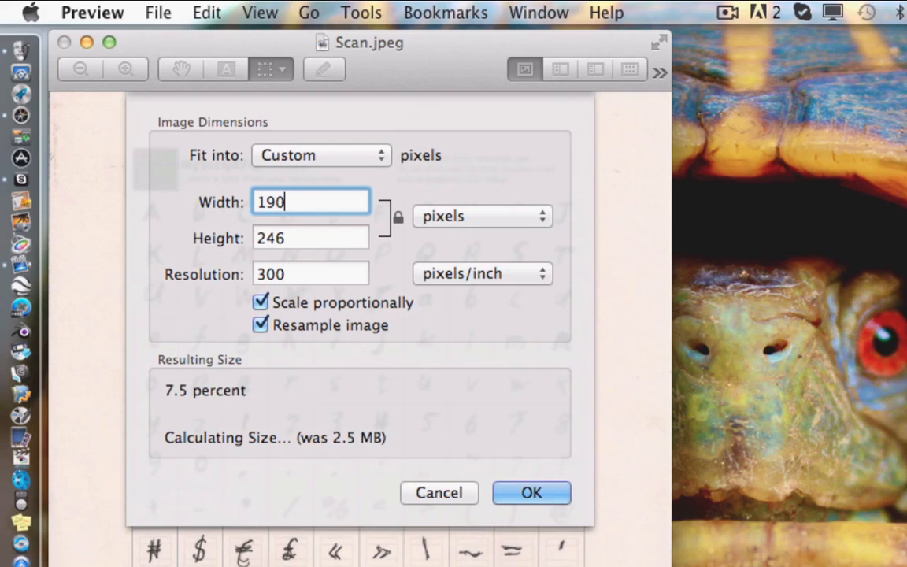
text(195)
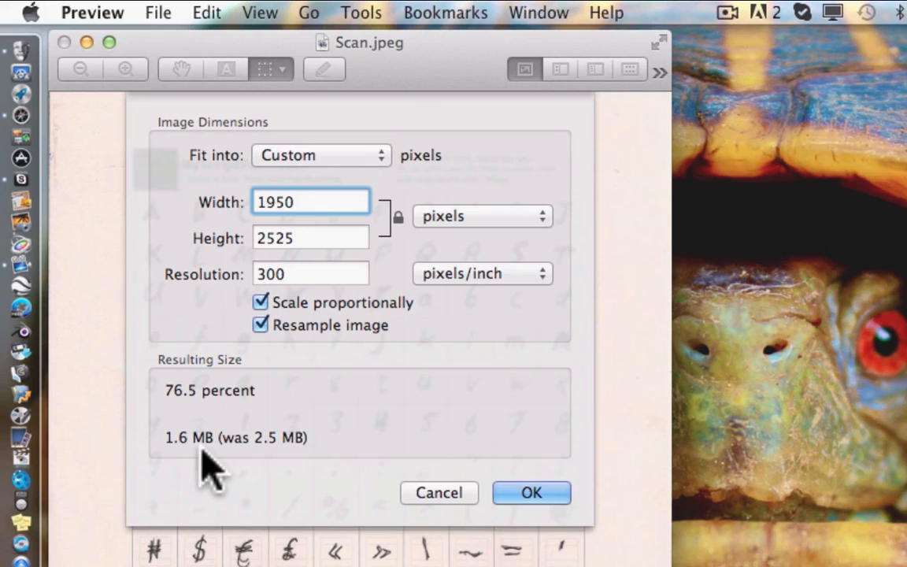
click(531, 492)
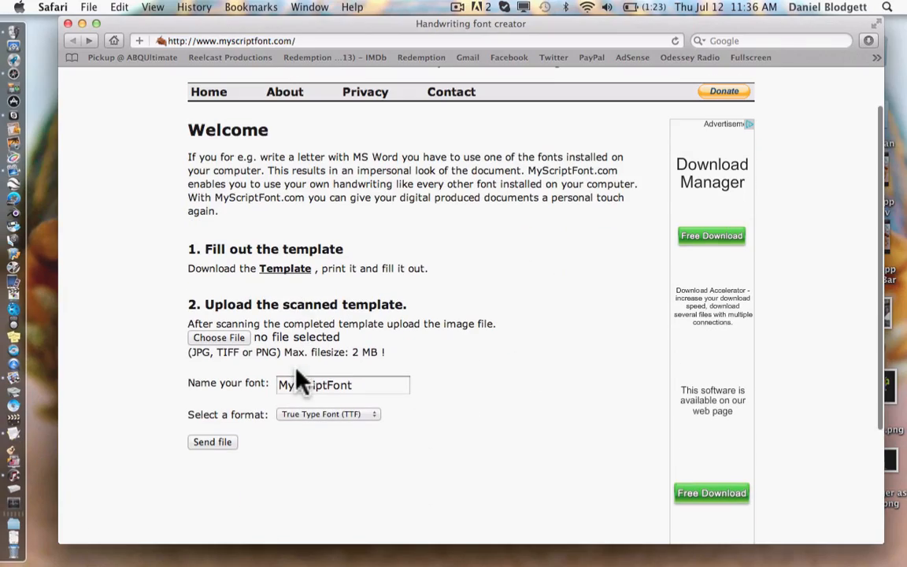
Step: Attach Scan.jpeg, name the font 'Really Messy', and keep True Type Font (TTF) format
click(218, 337)
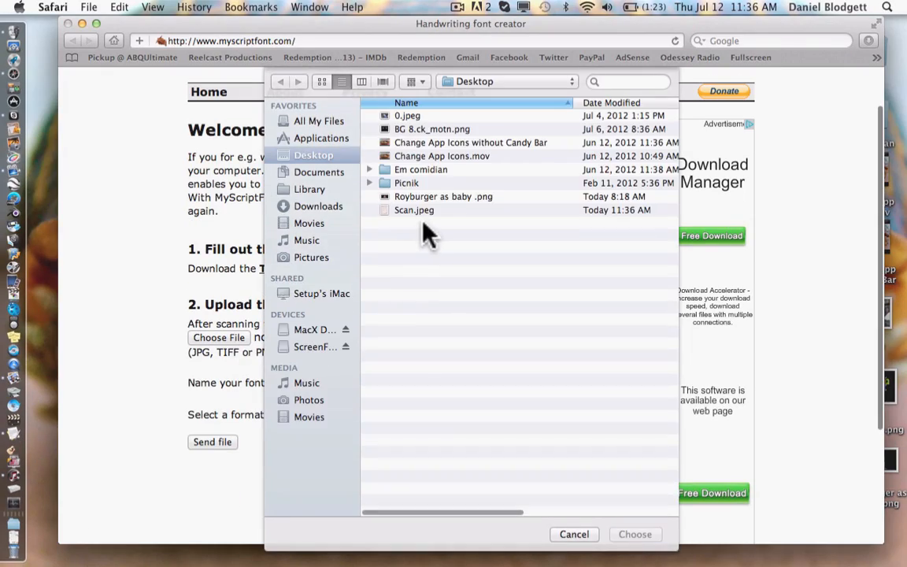
click(635, 534)
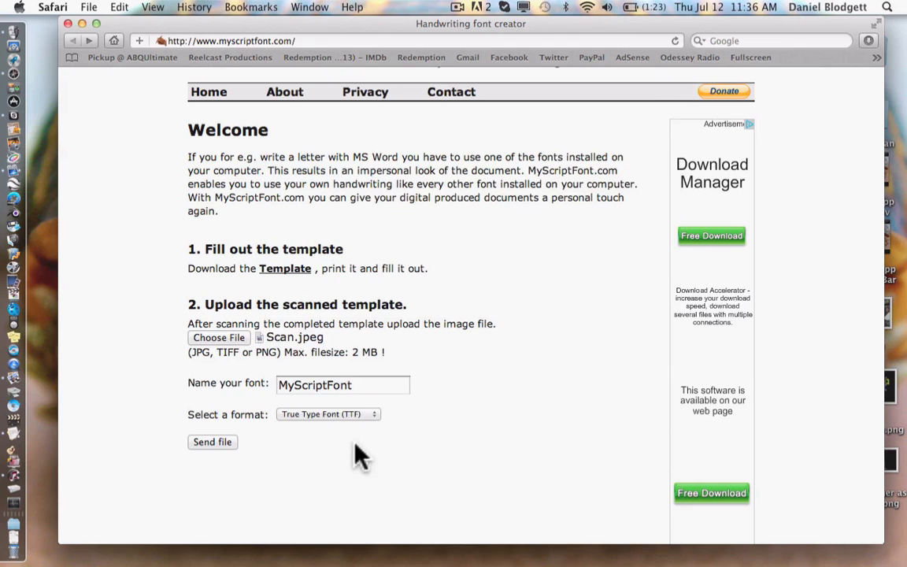
click(343, 385)
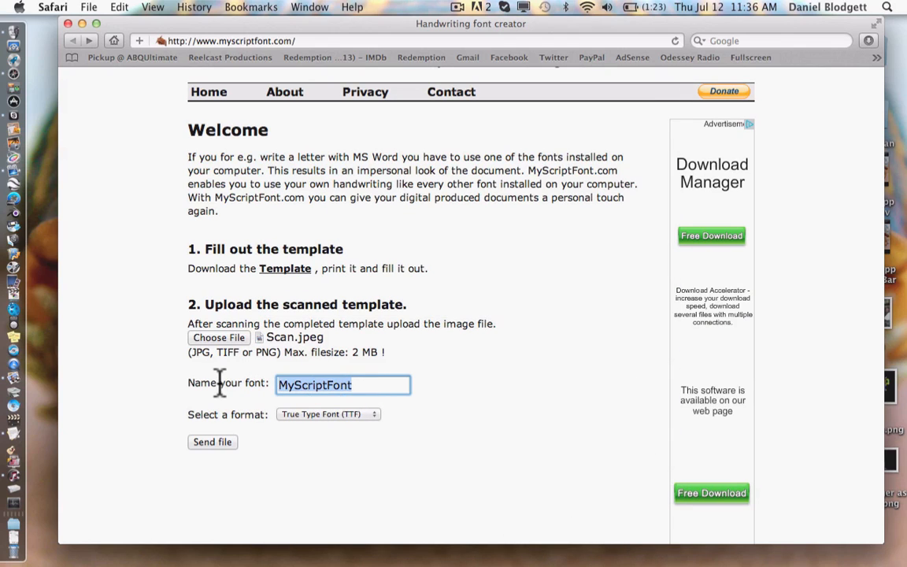
text(Really)
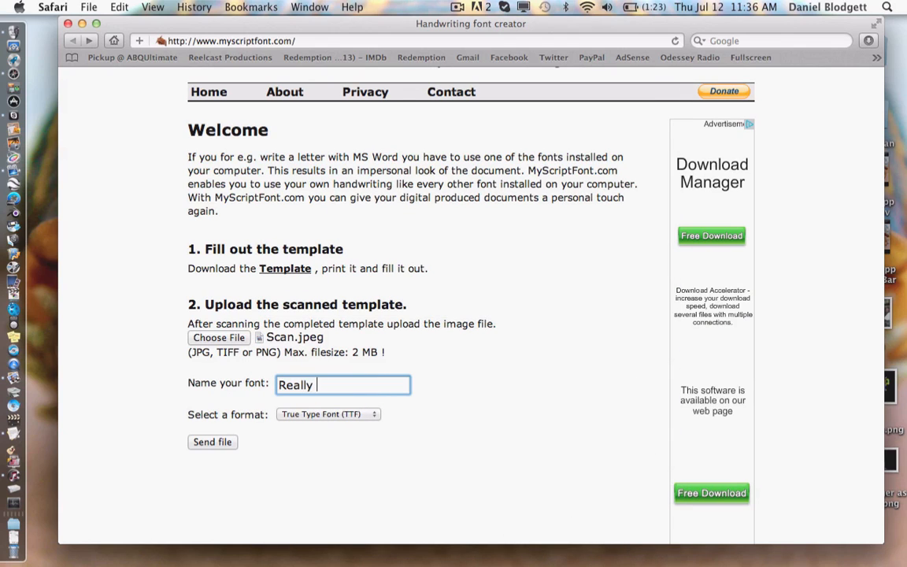
text(Messy)
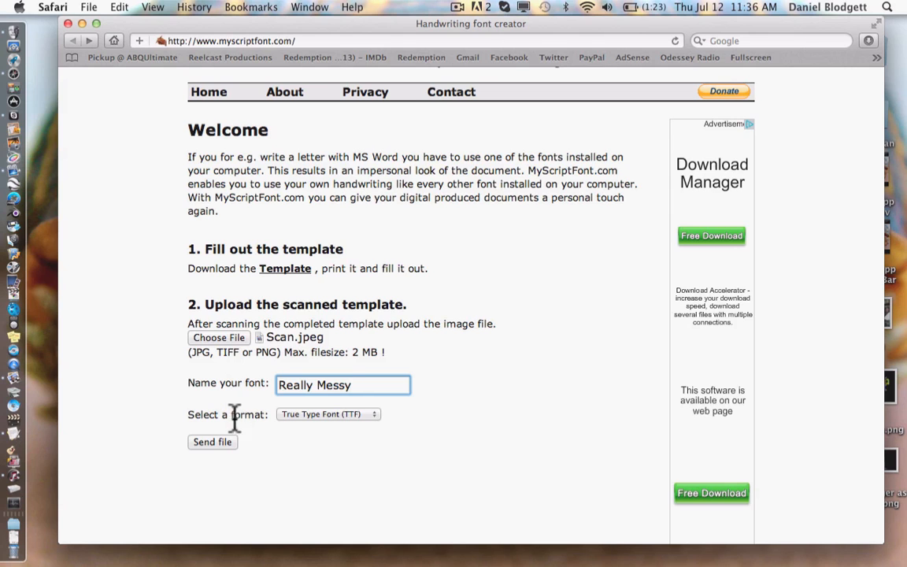
mouse_move(206, 432)
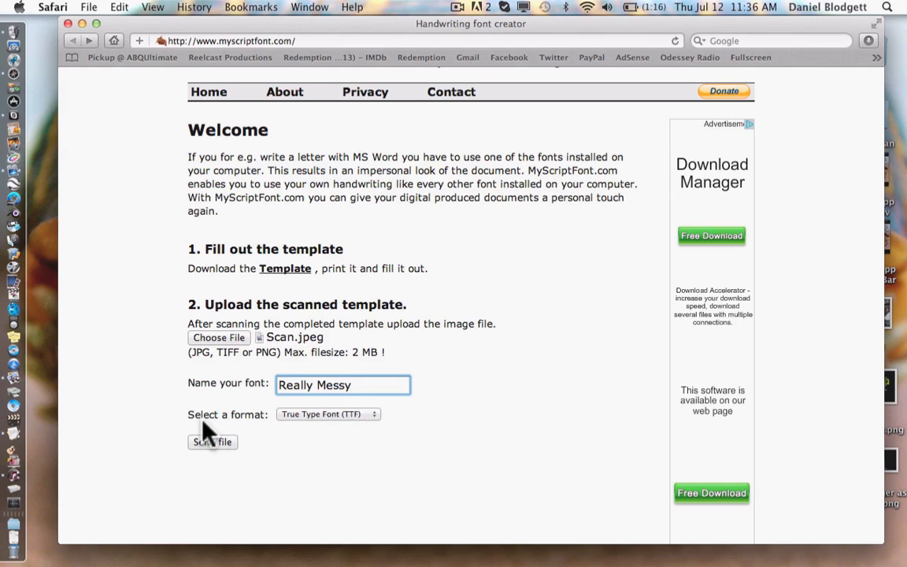
click(328, 414)
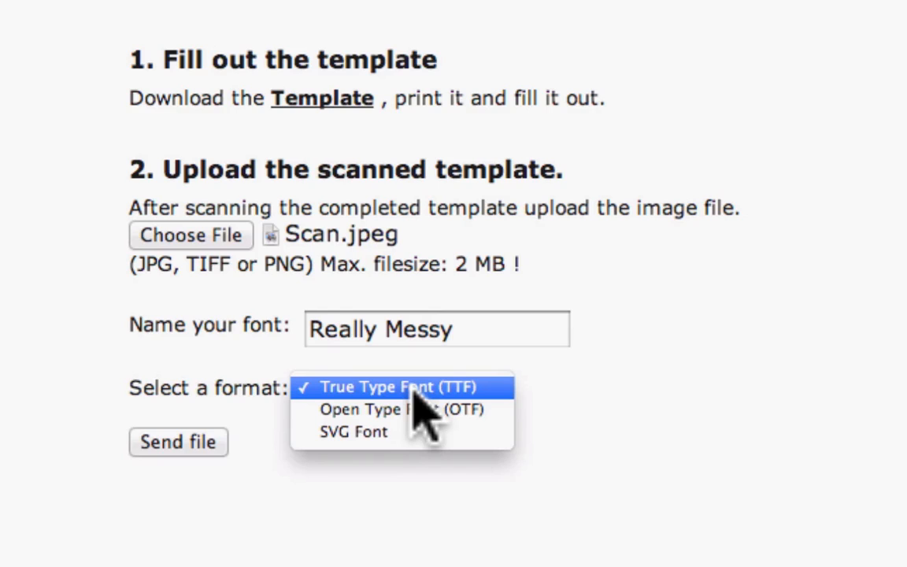
click(385, 386)
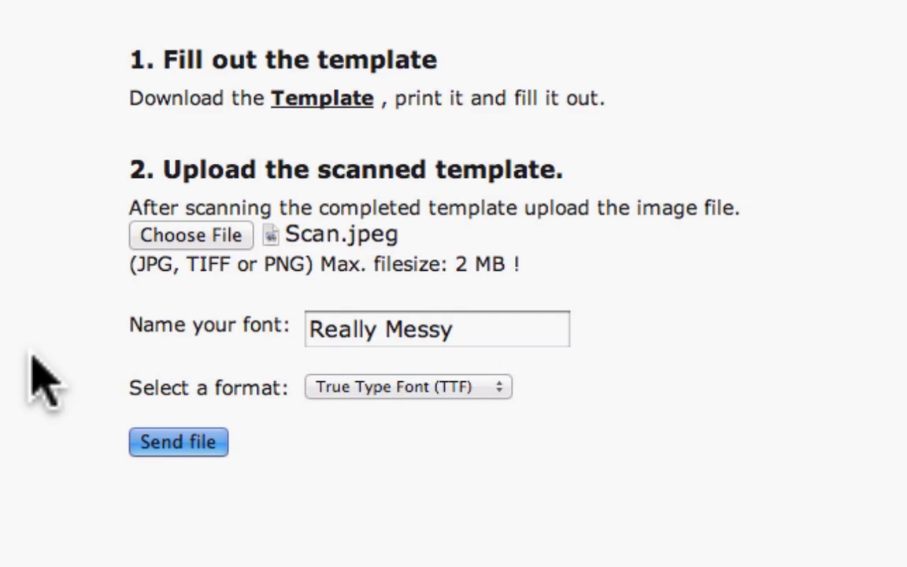
scroll(down, 3)
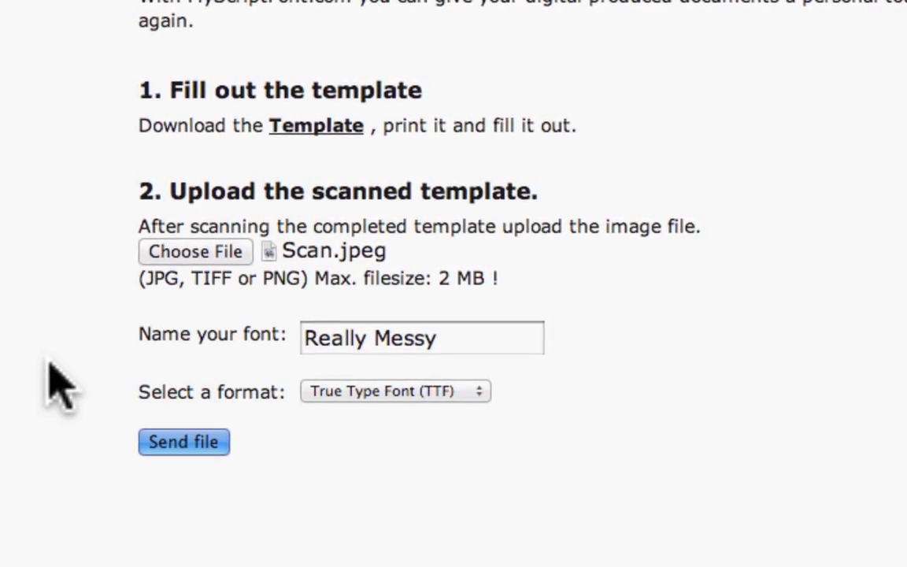
scroll(down, 3)
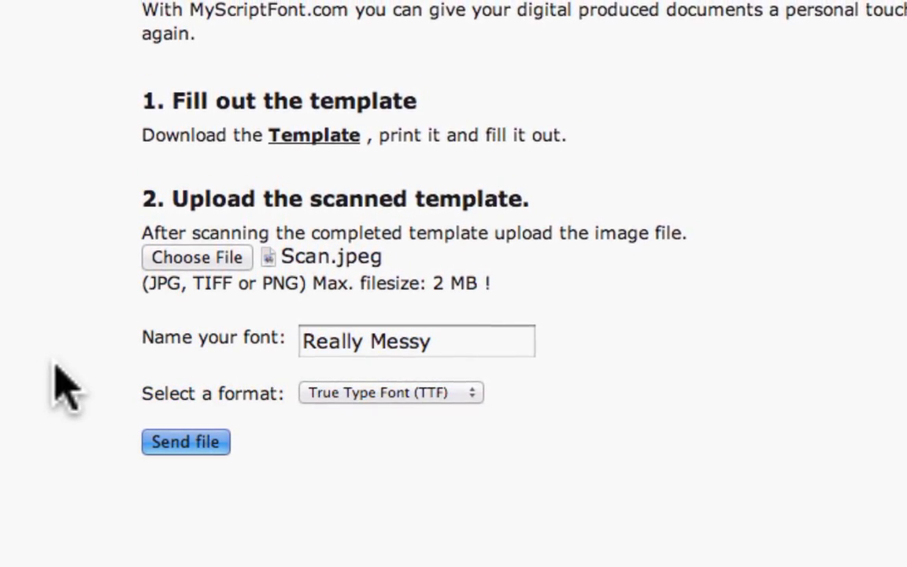
scroll(down, 3)
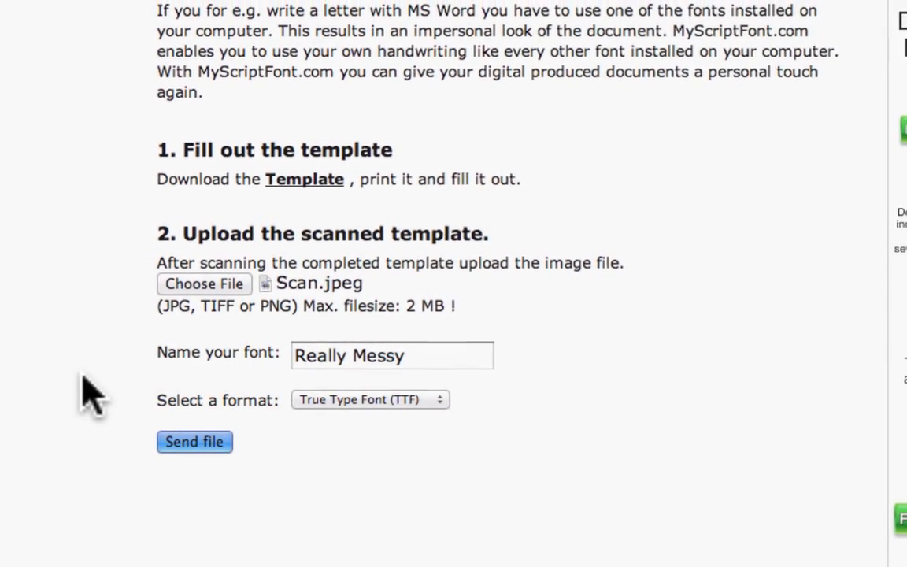
scroll(down, 3)
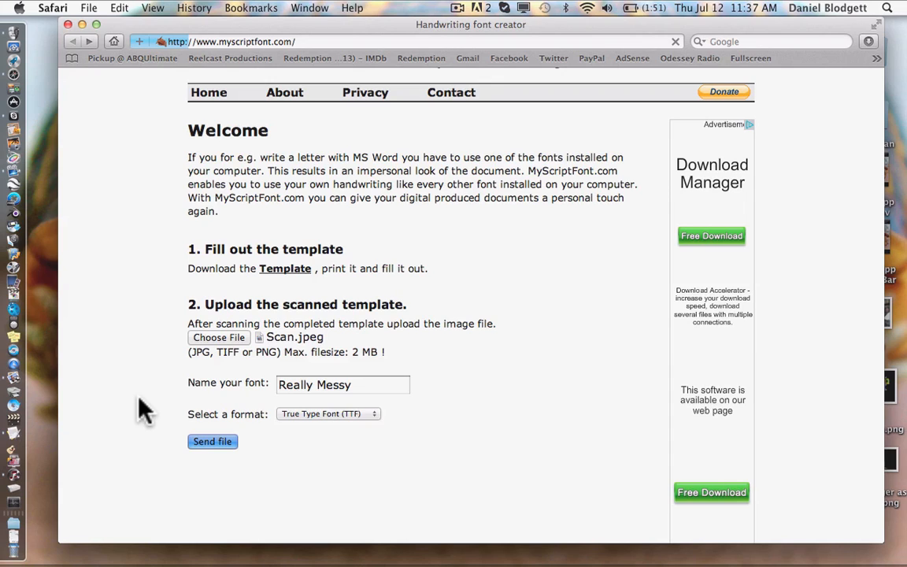
Step: Generate the ReallyMessy.ttf font from the scan and download the file
click(213, 441)
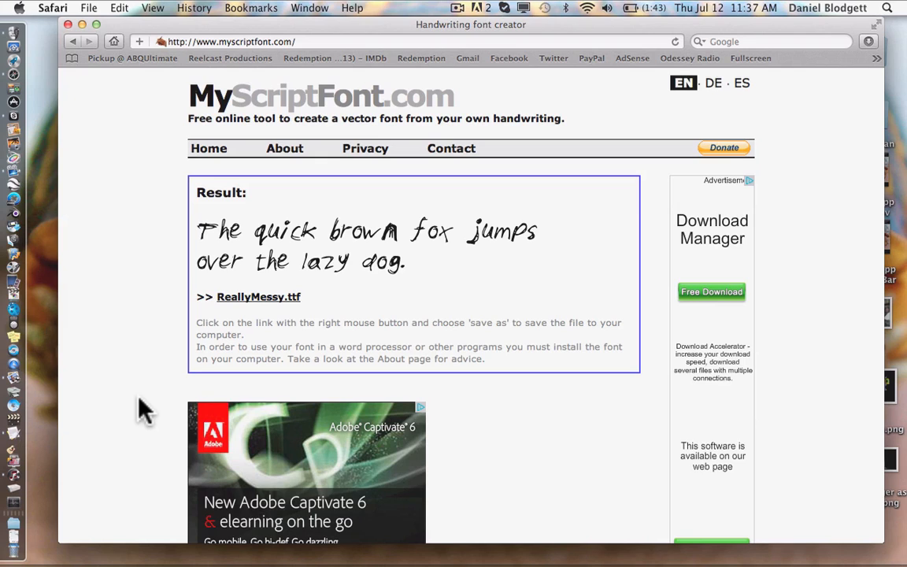
mouse_move(453, 256)
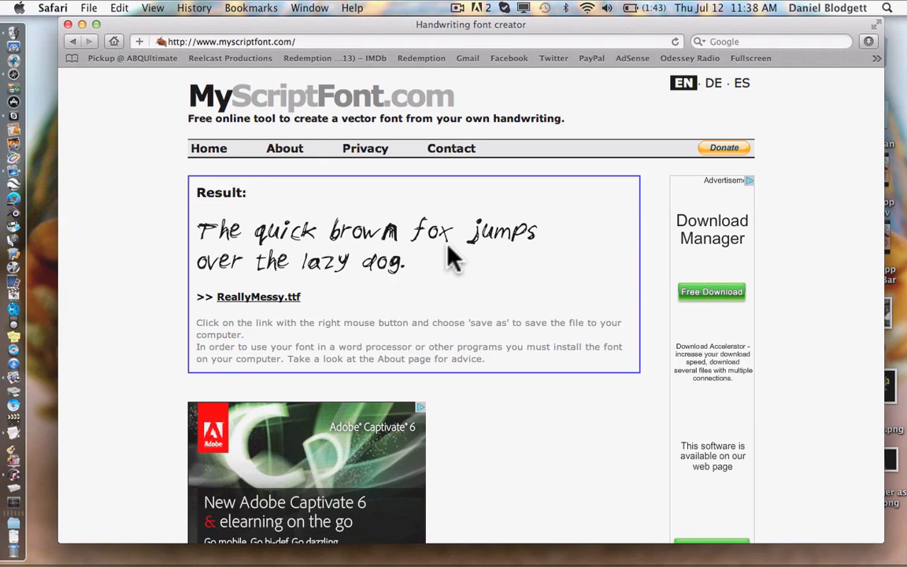
mouse_move(471, 183)
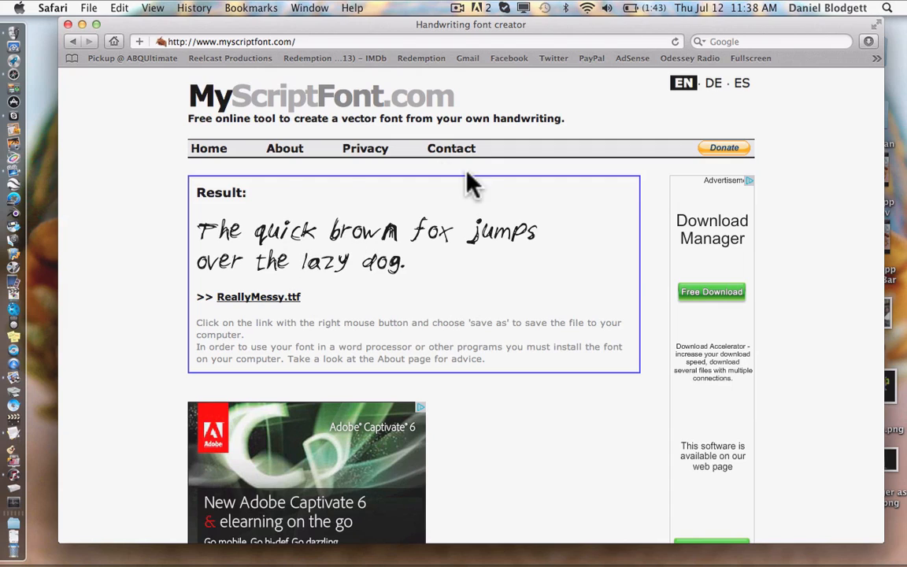
mouse_move(457, 343)
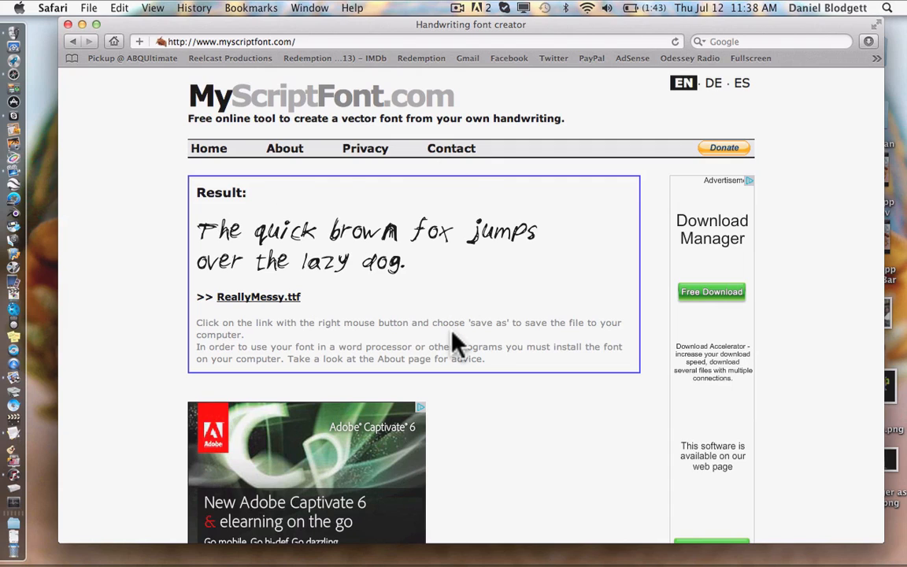
mouse_move(394, 177)
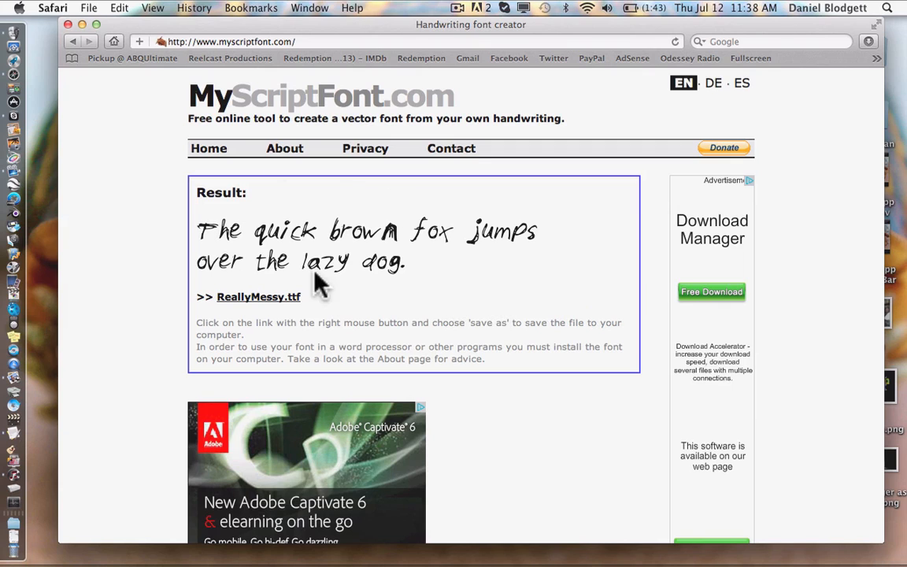
mouse_move(272, 354)
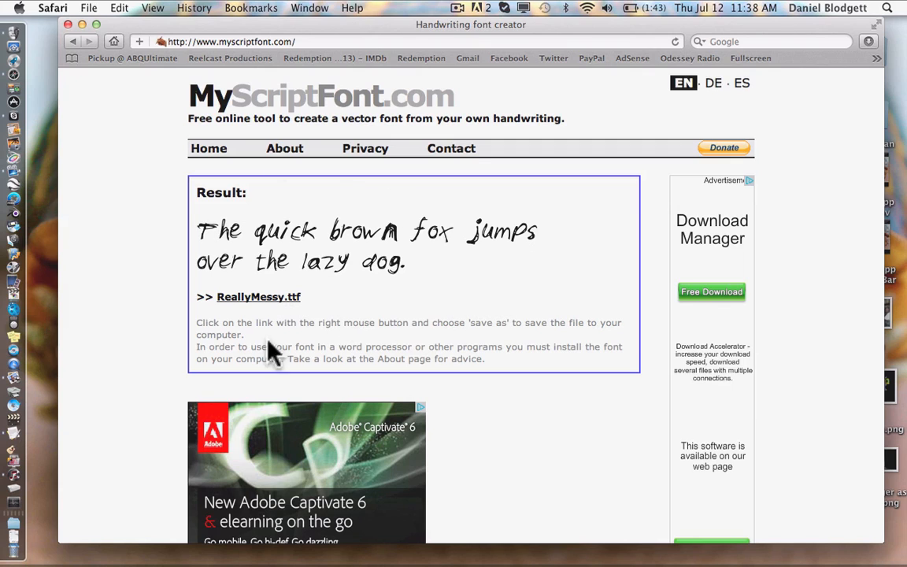
click(258, 297)
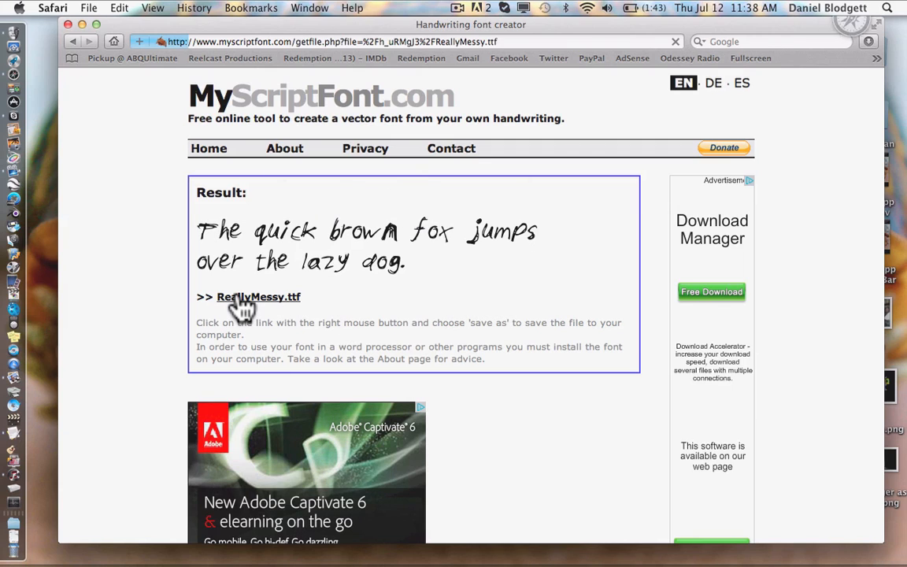
click(869, 41)
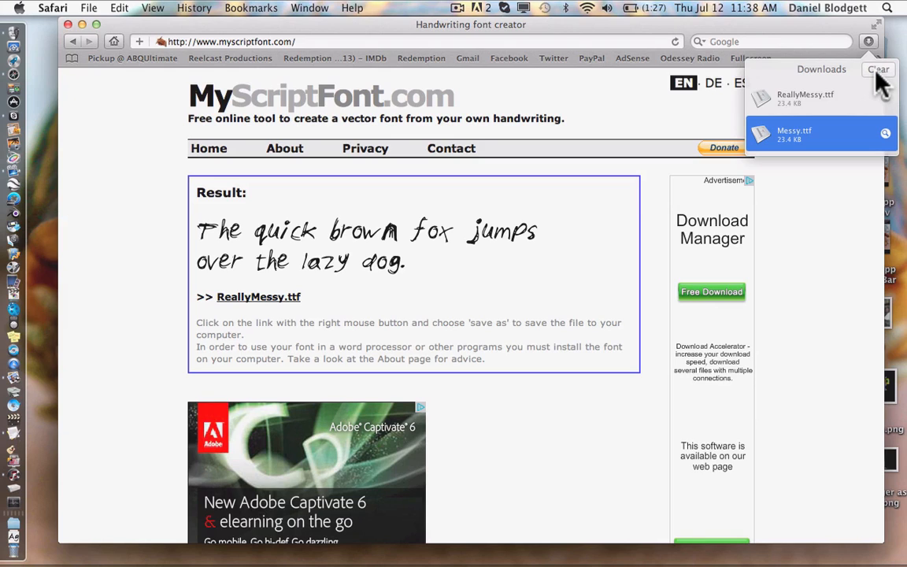
Step: Open ReallyMessy.ttf in Font Book and install the font
double_click(805, 98)
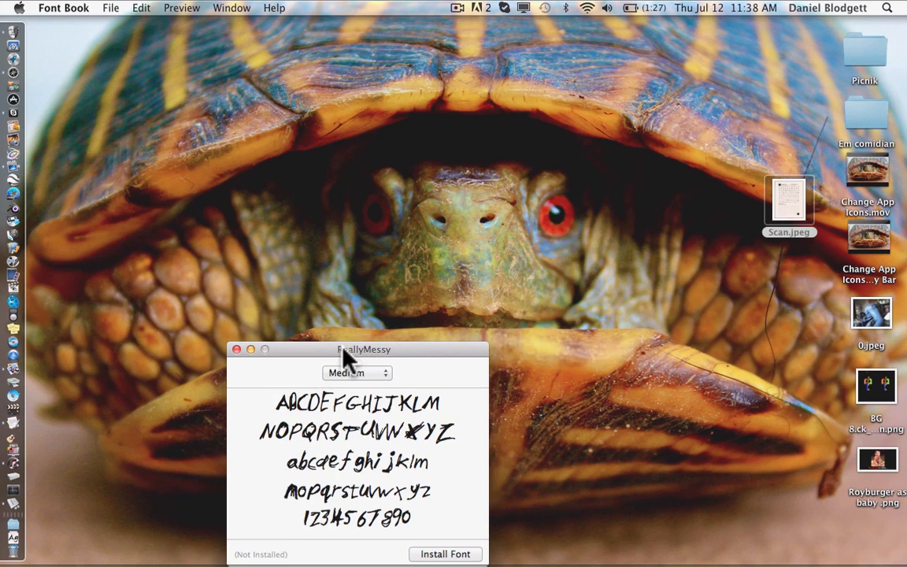
drag(363, 349, 291, 152)
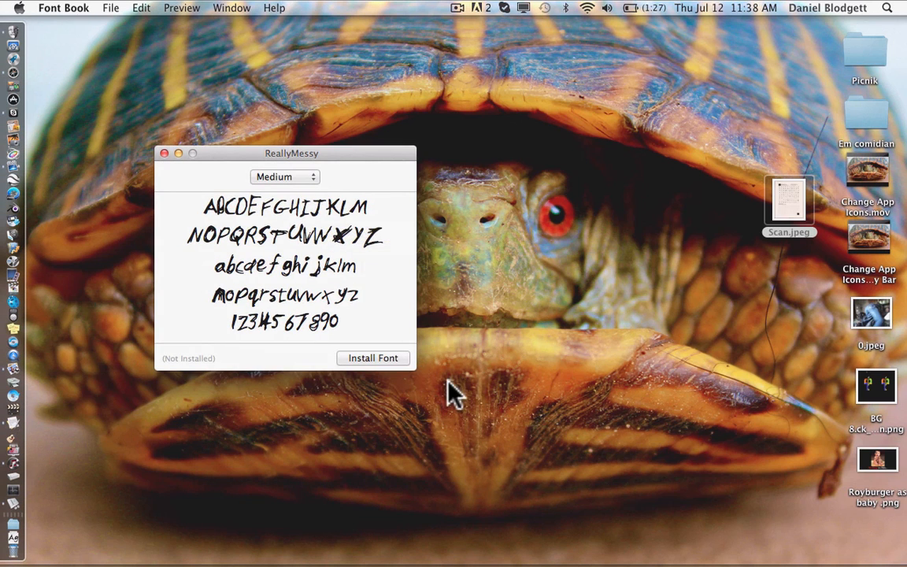
click(373, 358)
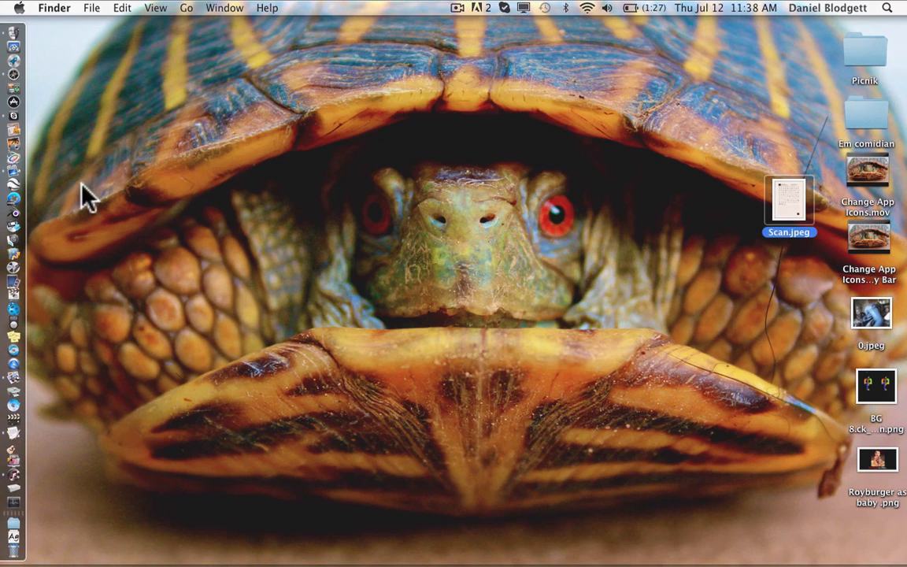
mouse_move(555, 325)
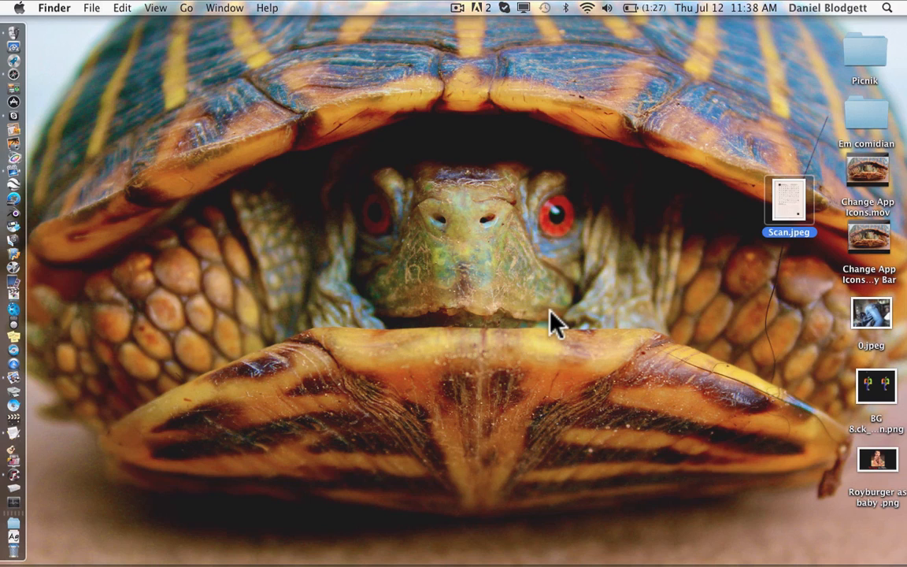
mouse_move(587, 327)
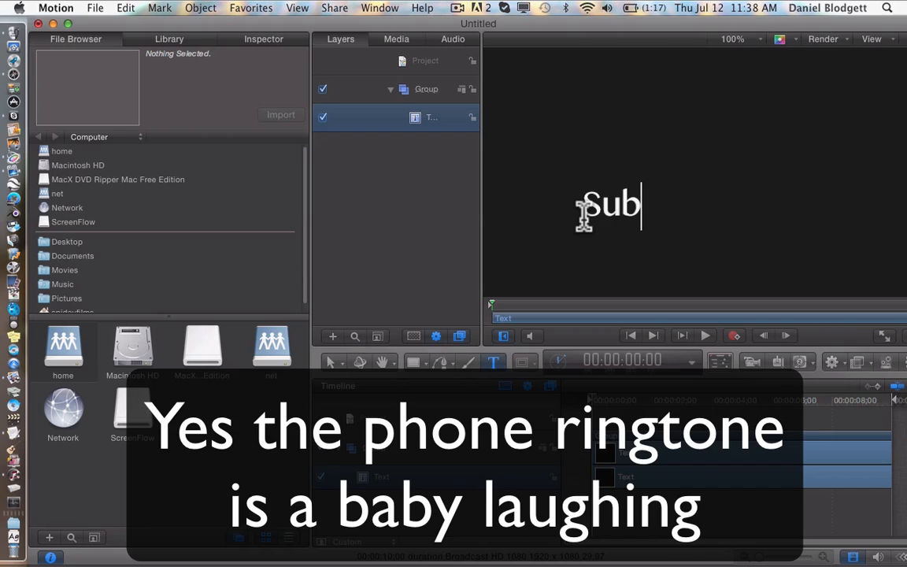
Step: Type 'Subscribe!!' as a ReallyMessy text layer, medium weight, size 48
text(scribe~)
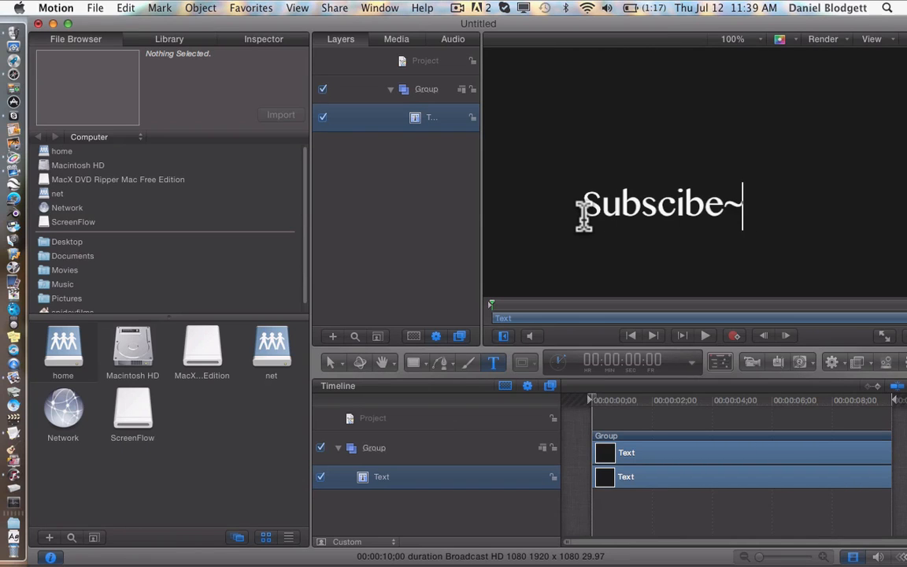
text(!!)
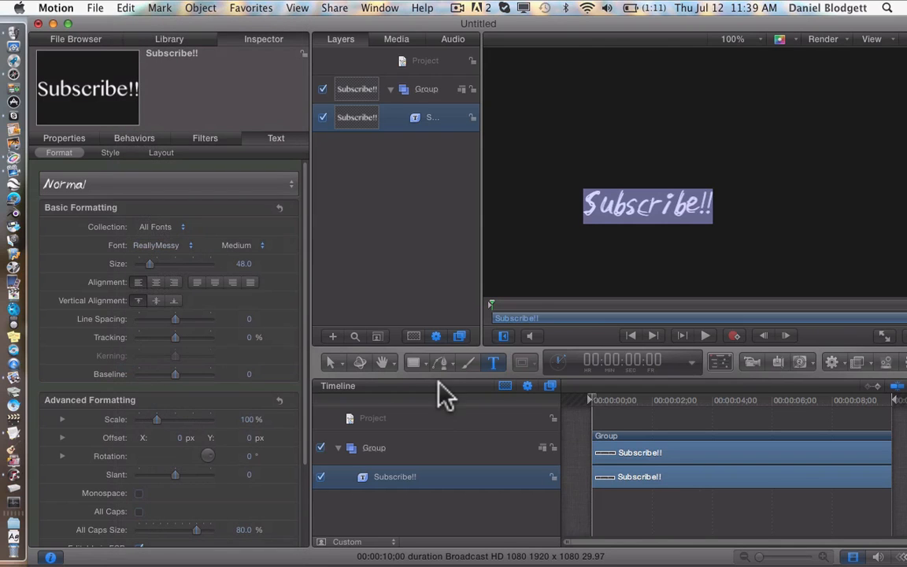
Step: Set the Subscribe!! text size to 106 and move it left on the canvas
drag(150, 263, 181, 264)
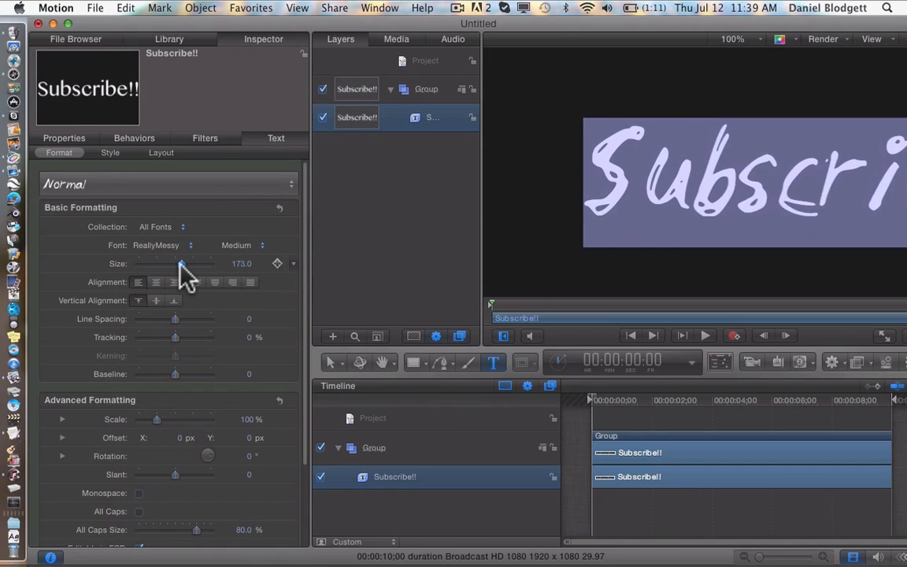
drag(182, 263, 165, 263)
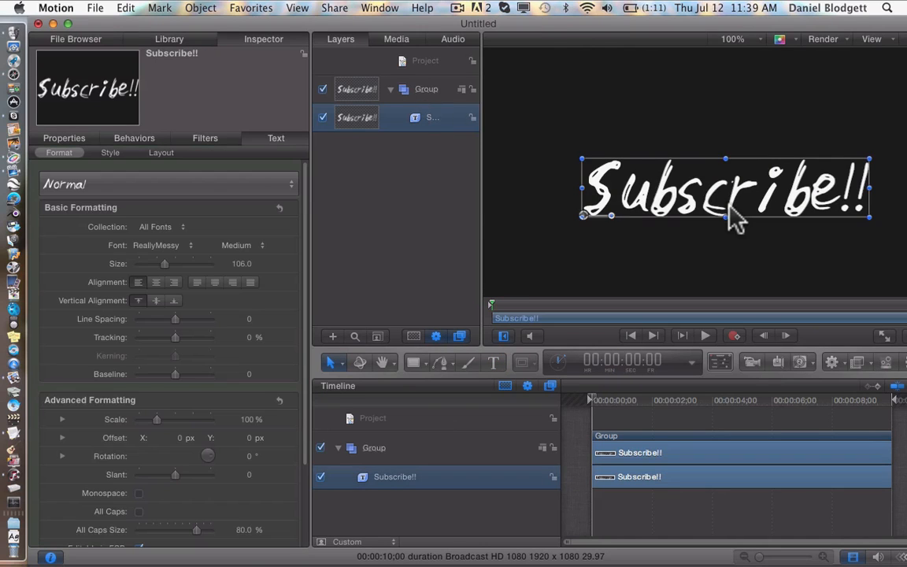
drag(729, 189, 669, 165)
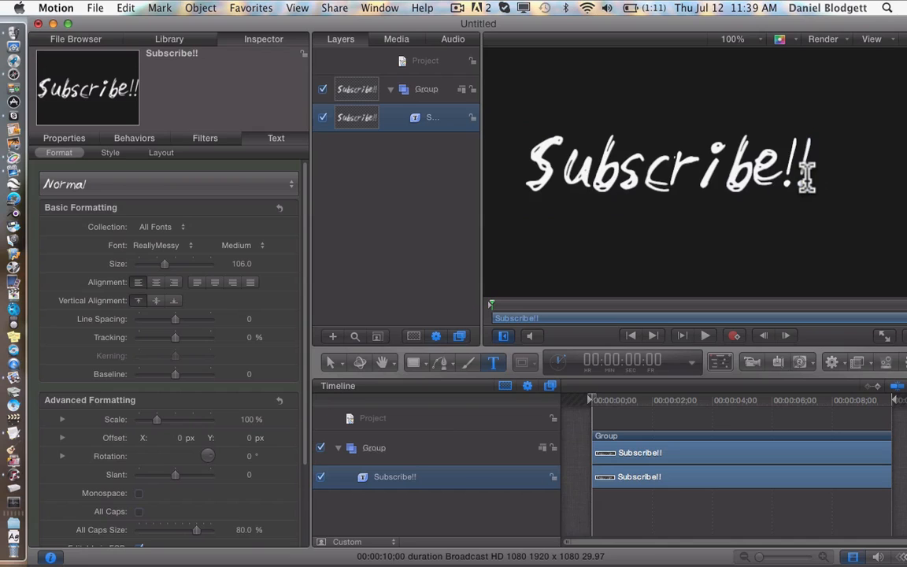
Step: Type test characters, including a second line reading 'Madpf.?', in the handwriting font
text(129)
text(M)
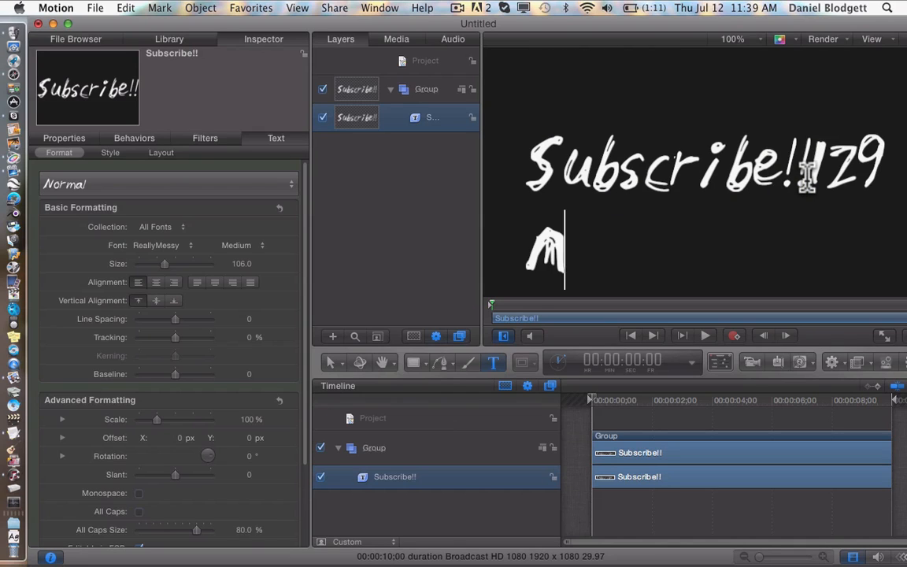
text(adpf.)
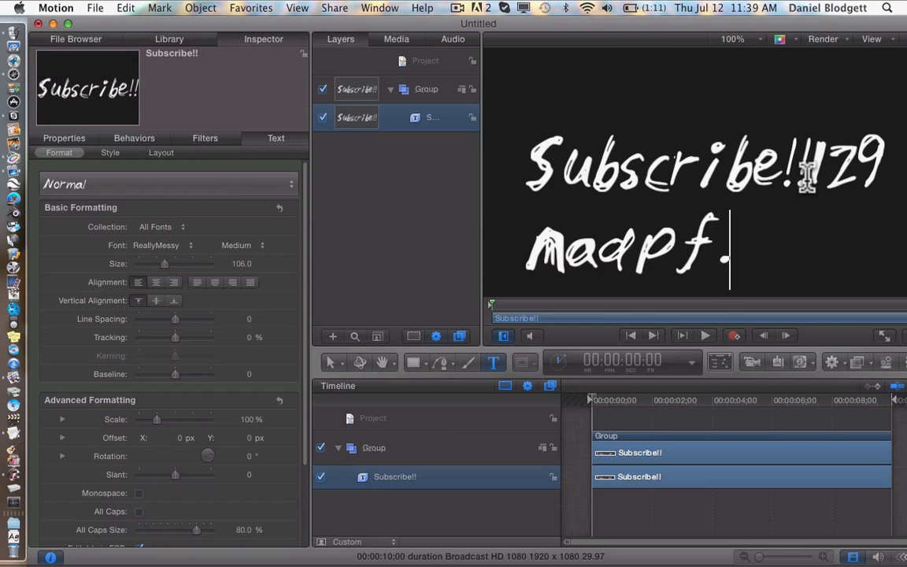
text(?)
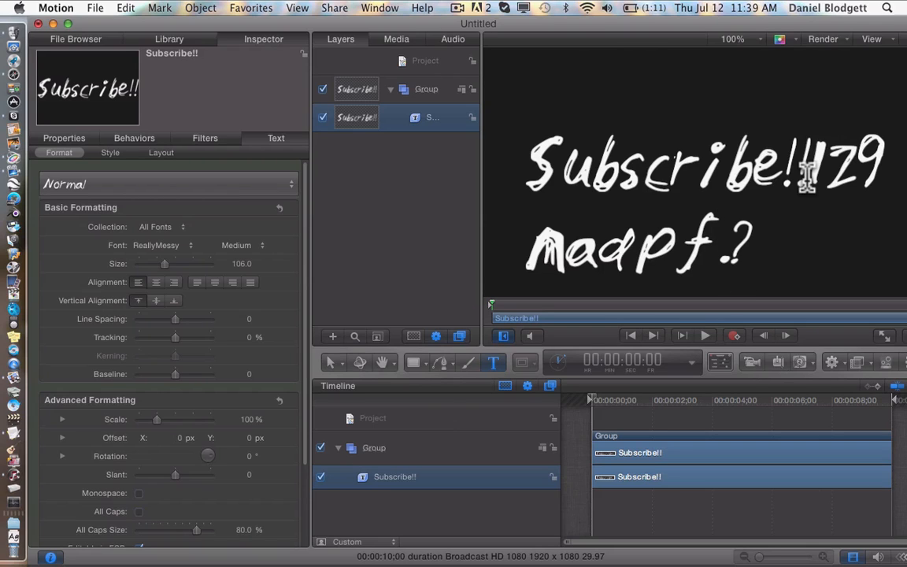
click(752, 248)
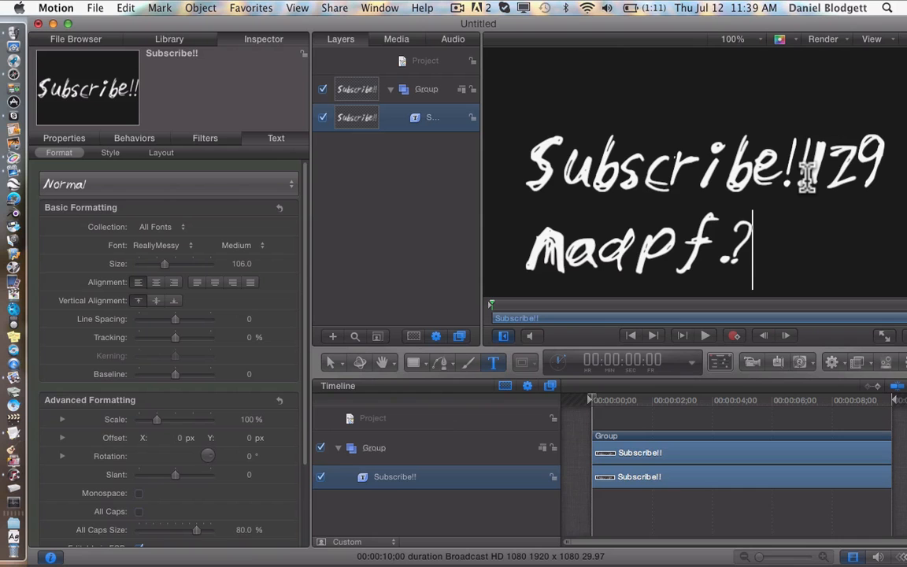